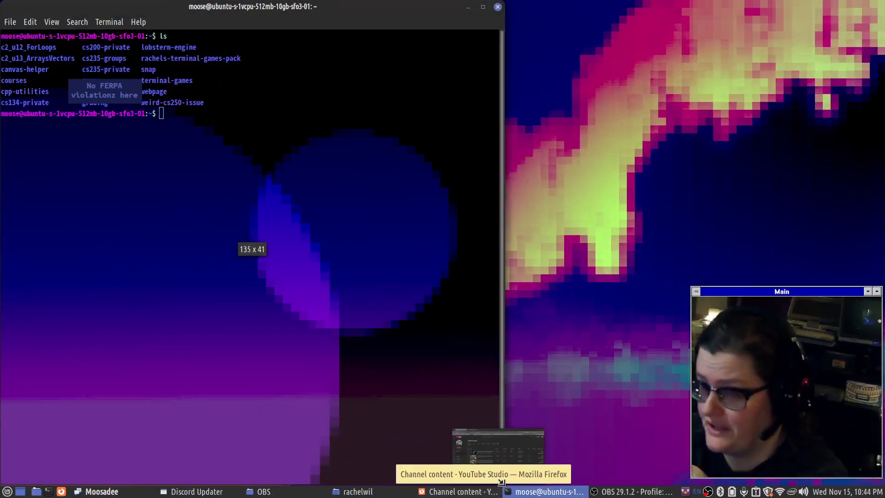
- Widen the terminal to 135x41 and enter the asciiquarium command
drag(503, 226, 591, 226)
text(mmmmmmmmmmmmmmmmmm)
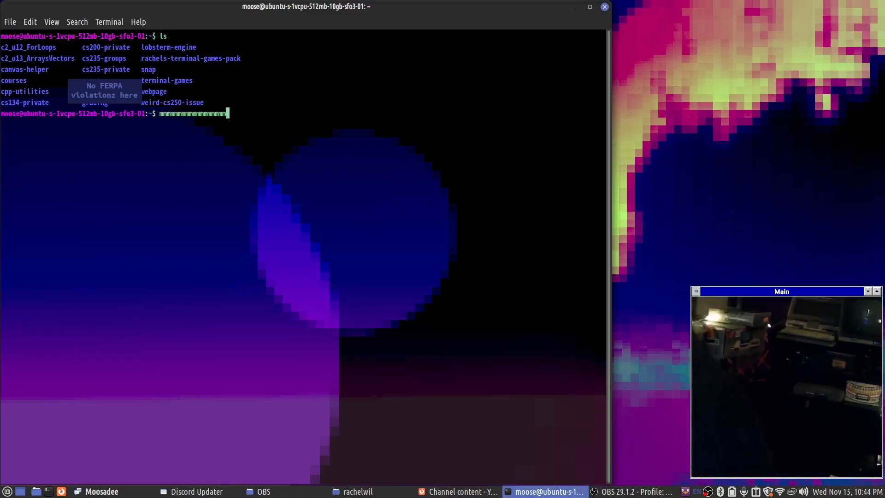
text(je)
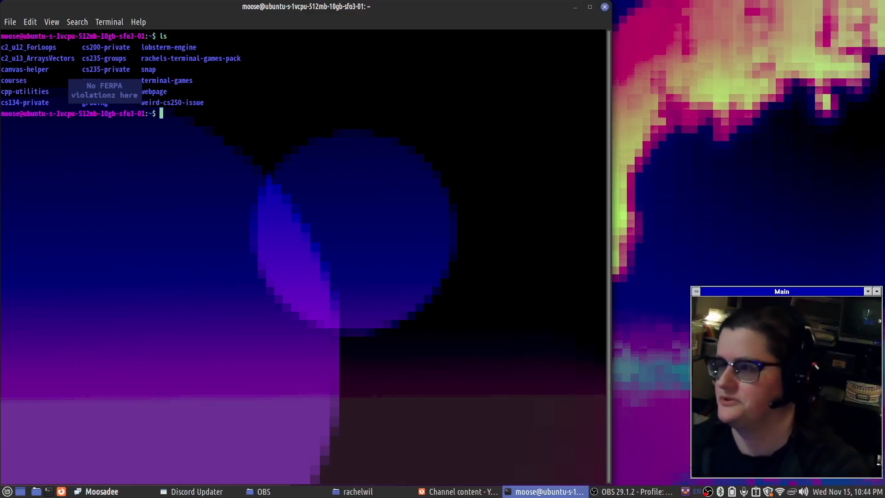
text(asciiquarium)
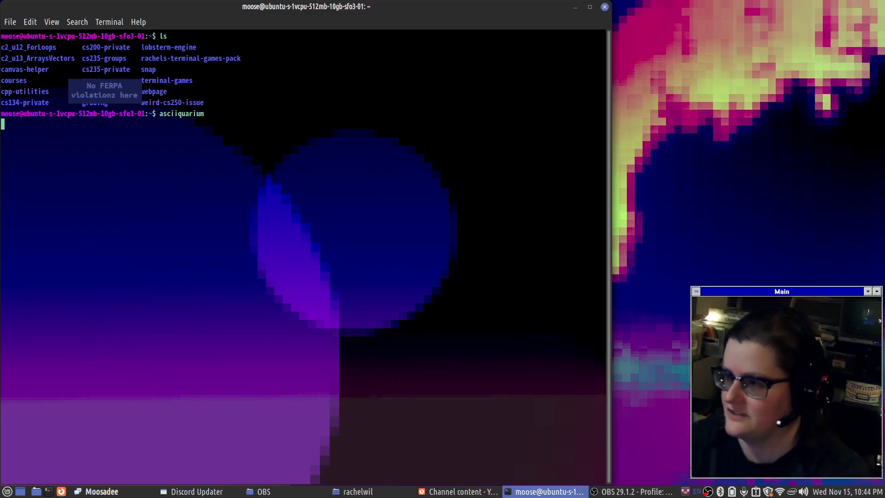
- Run asciiquarium, then quit it, clear the screen and list the home directory
key(Return)
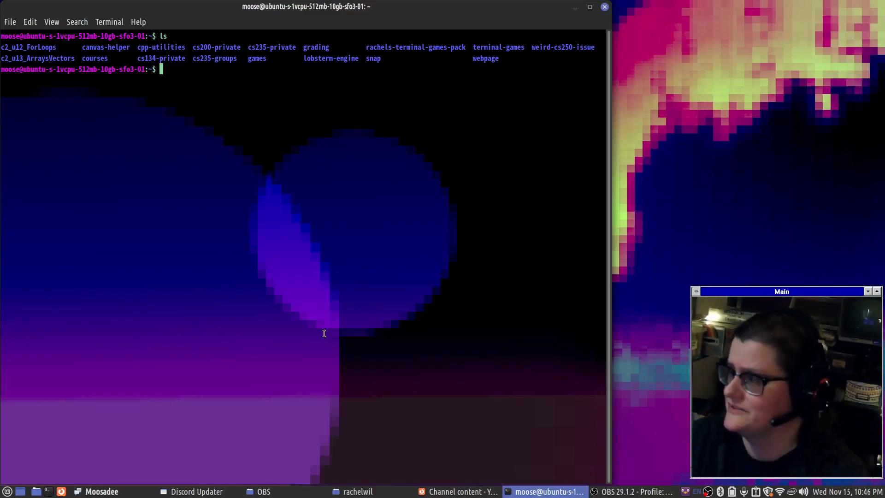
- Navigate through cs235-groups/202308_cs235_team-lychee/source into Project_Makefile, listing each level
text(cd)
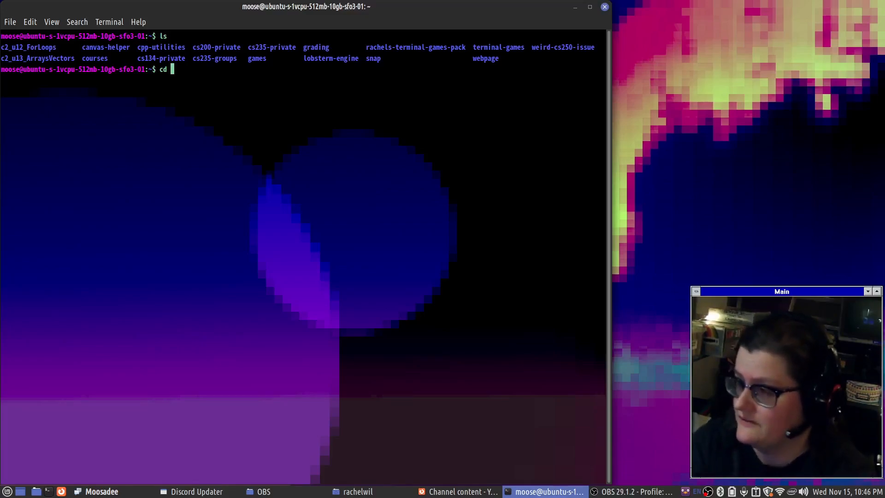
text(cs235-groups/)
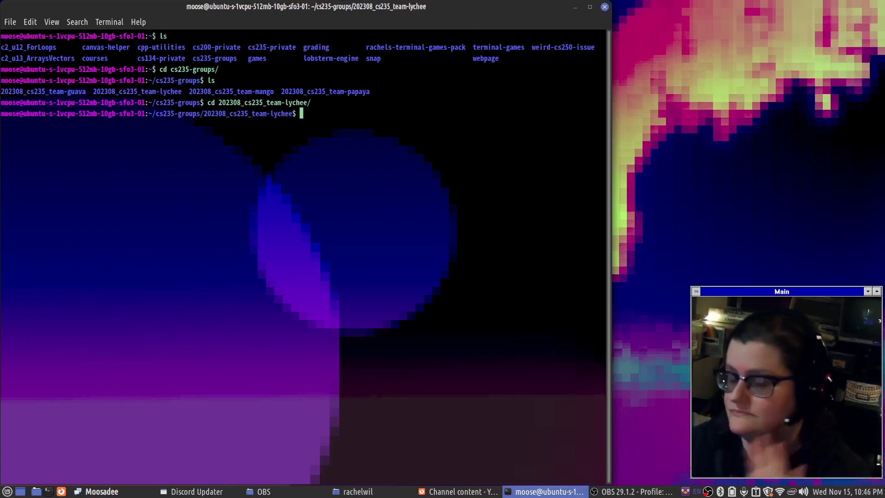
text(ls)
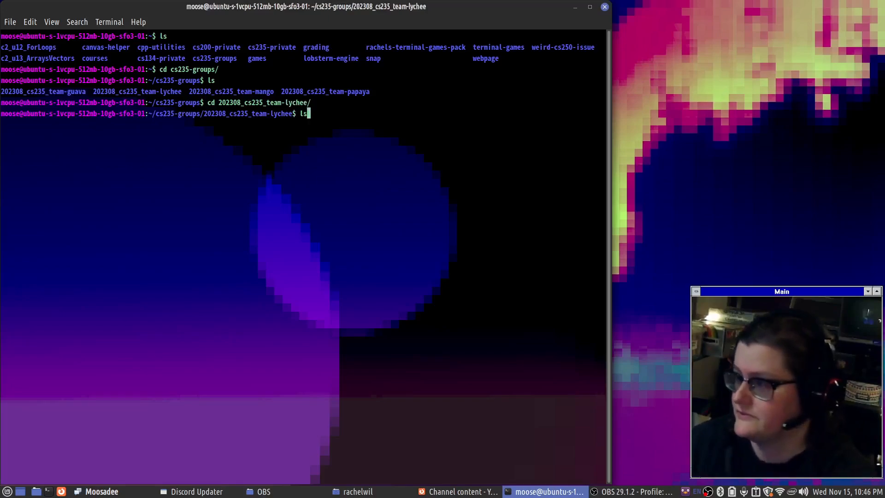
text(cd source/)
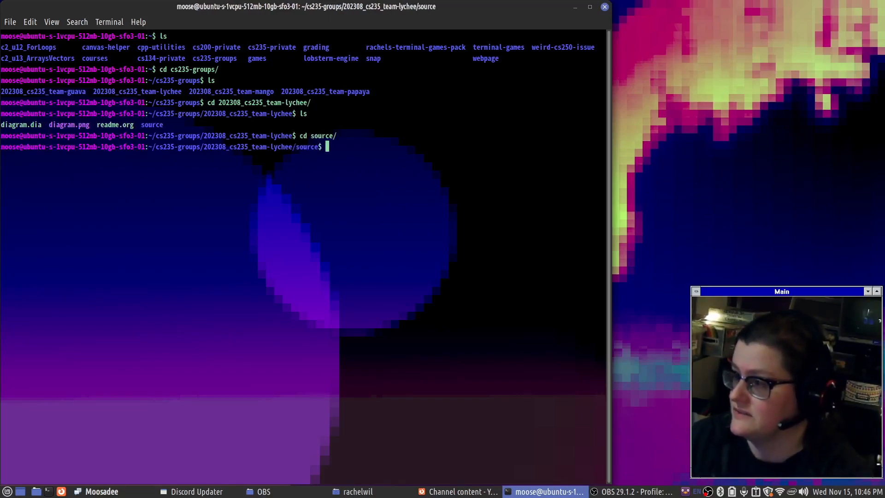
text(ls)
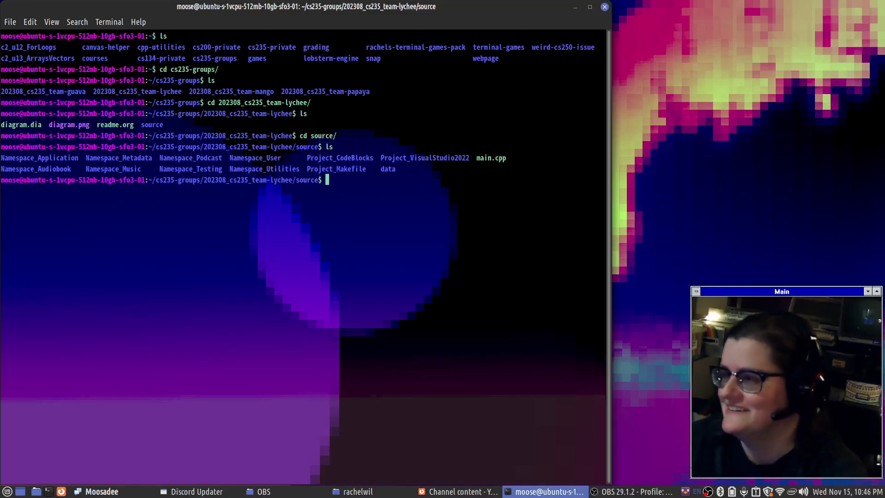
text(cd Project_)
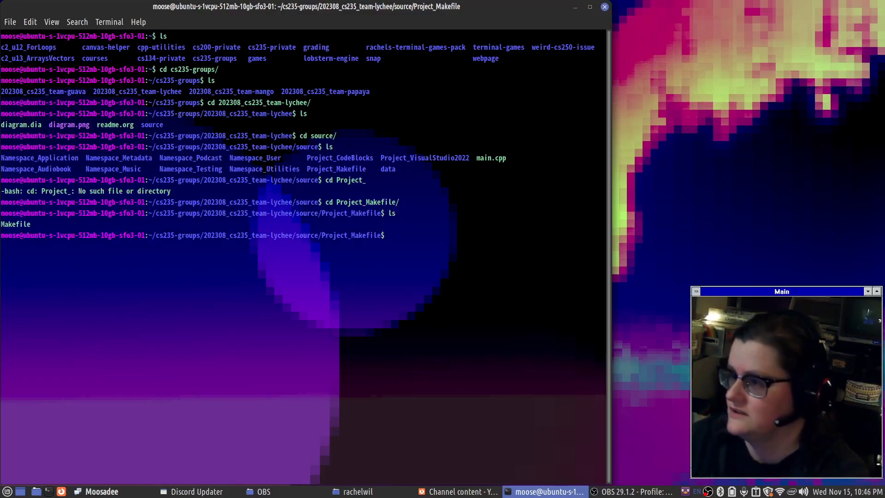
- Run make, review the UserManager.cpp redefinition error, and list the folder with its new obj directory
text(make)
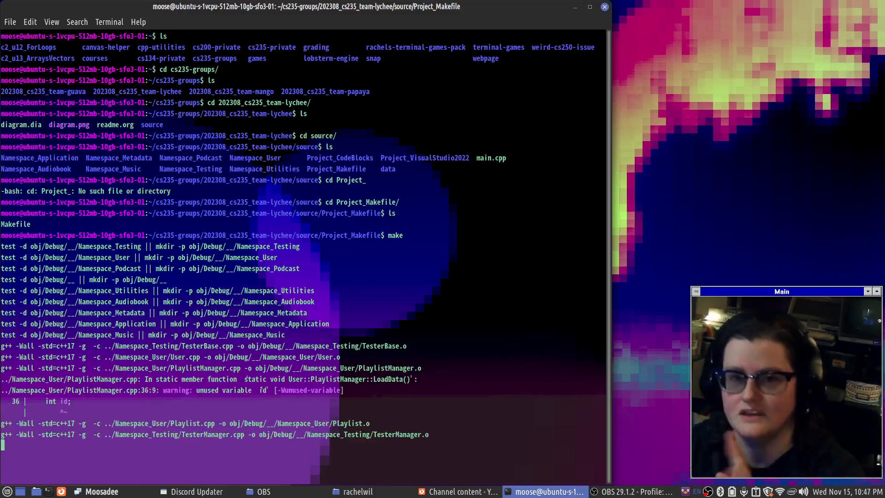
scroll(down, 3)
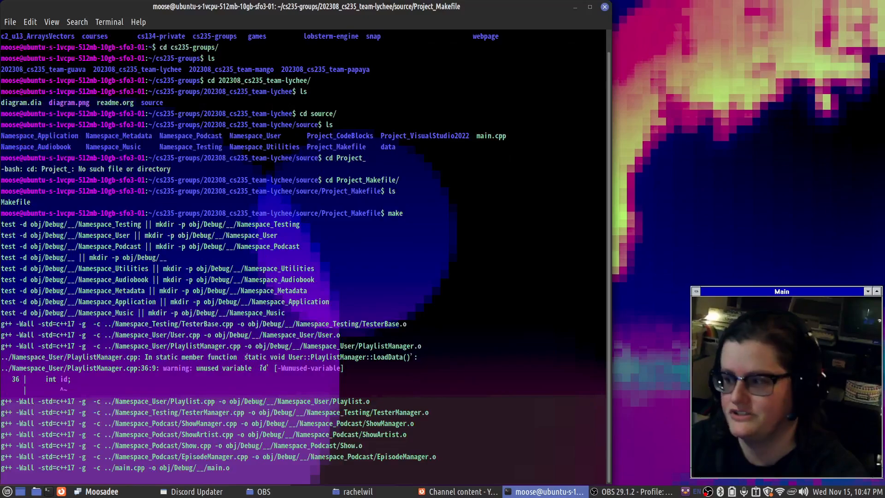
scroll(down, 3)
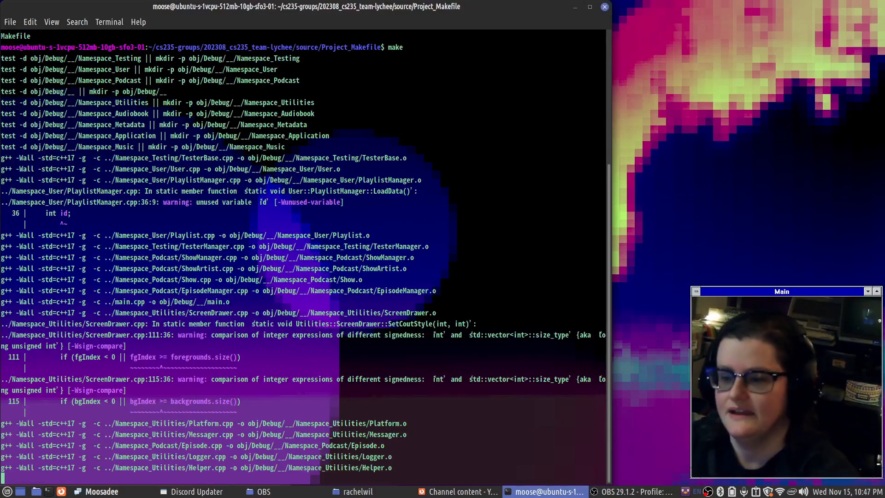
scroll(down, 3)
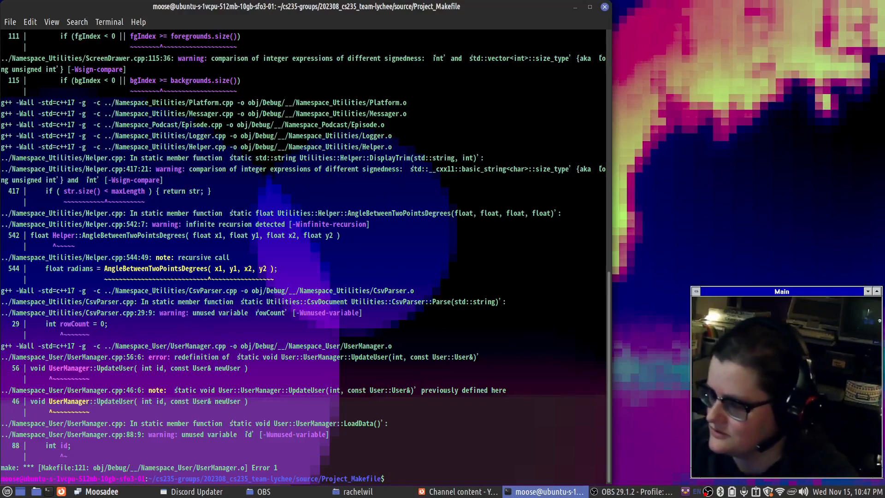
text(cd ../../)
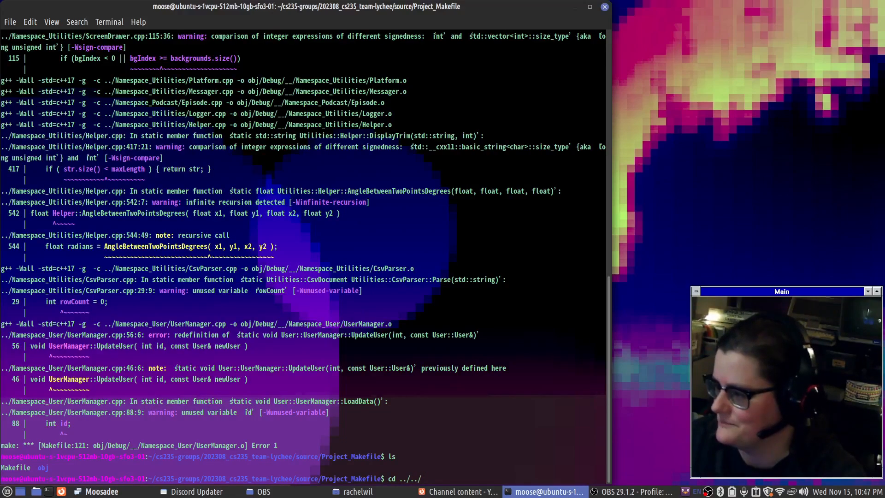
- Change to 202308_cs235_team-guava/source/Project_Makefile via Tab completion and list Makefile, build.sh, log.html
text(2023)
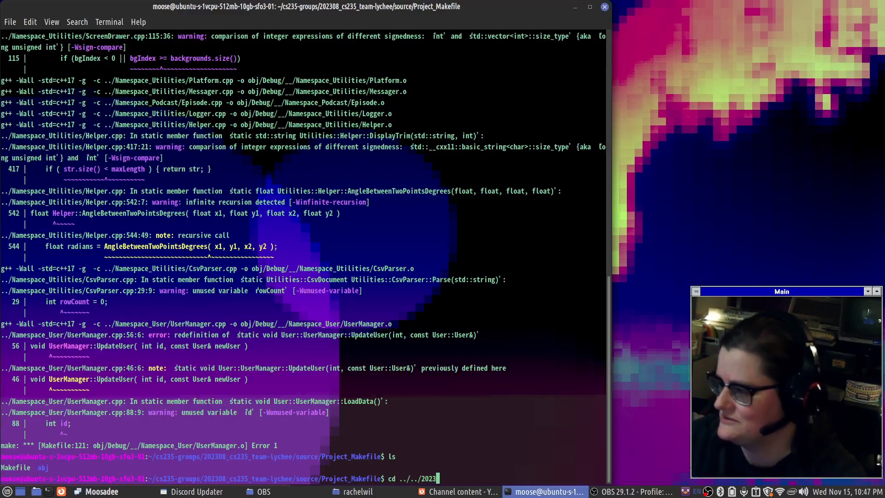
key(BackSpace)
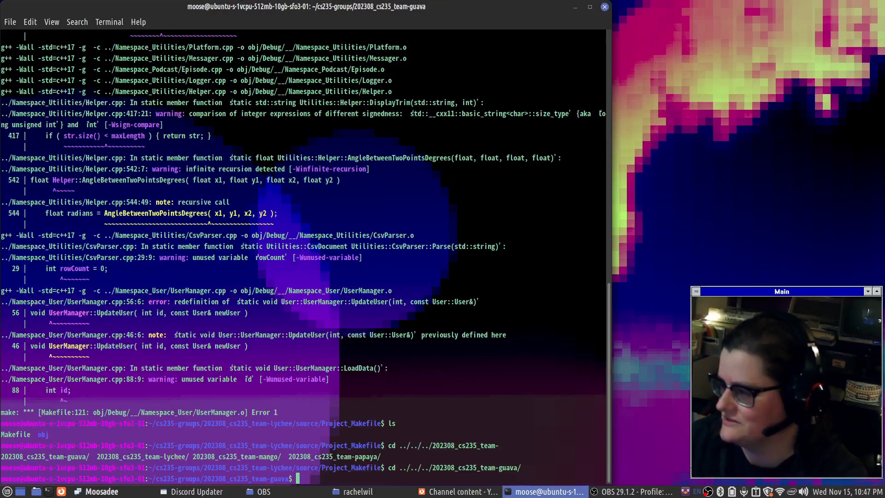
text(cd)
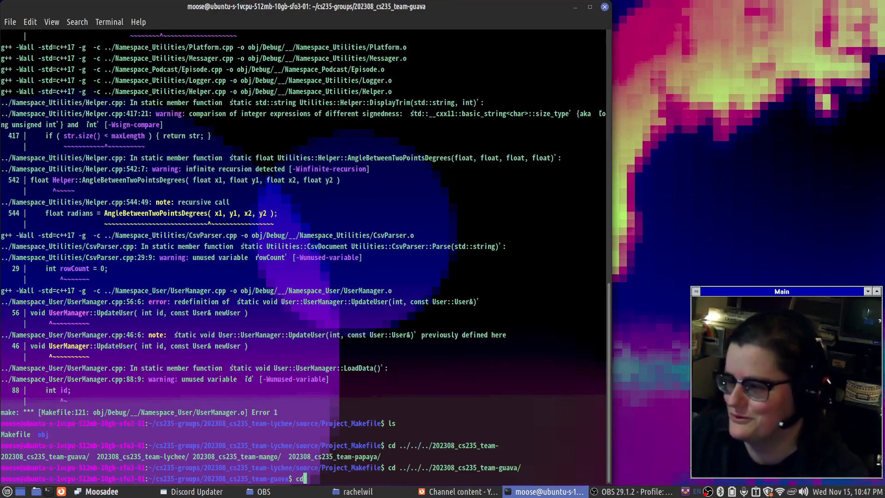
text(source/Project_Makefile/)
text(ls)
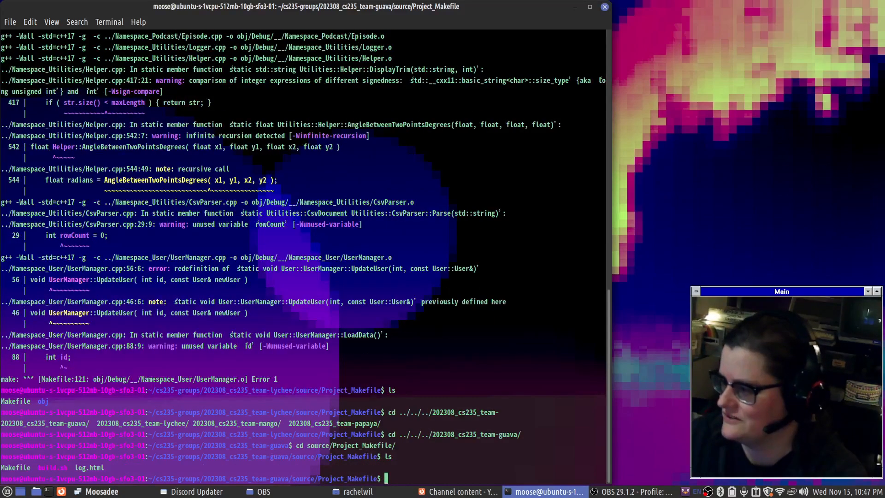
- Run make and read through the warnings until MusicApp_debug and MusicApp_release are built
text(make)
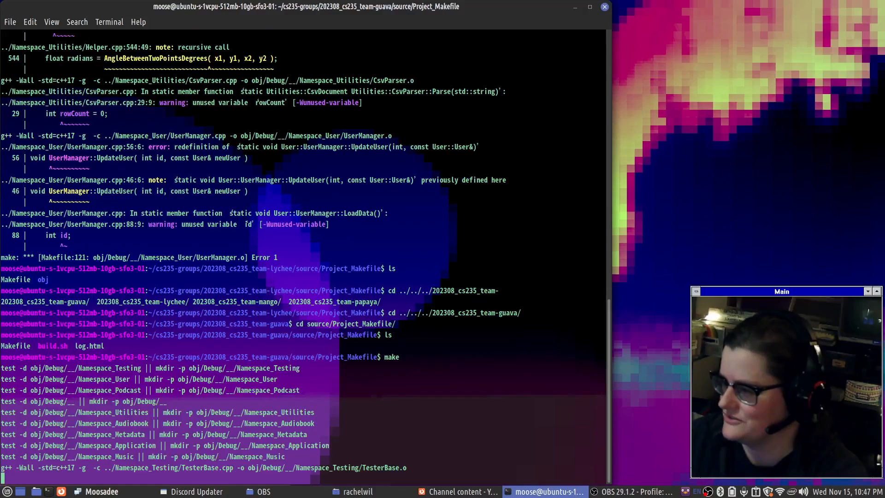
scroll(down, 3)
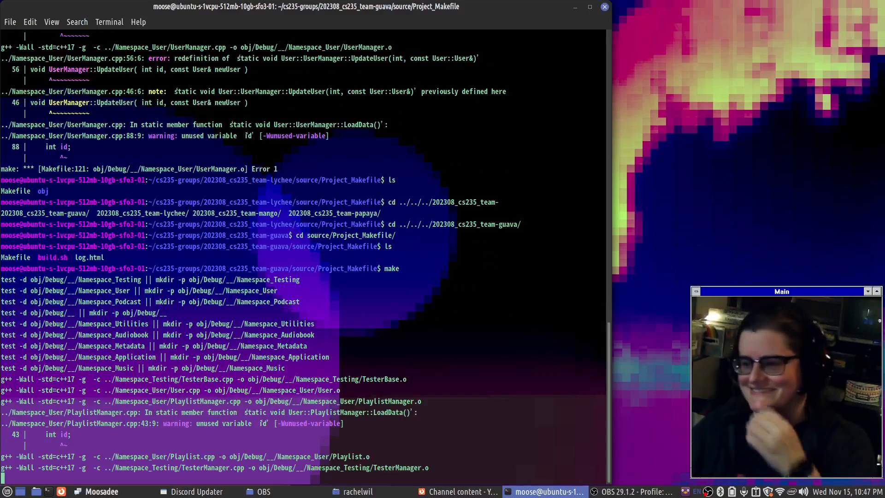
scroll(down, 3)
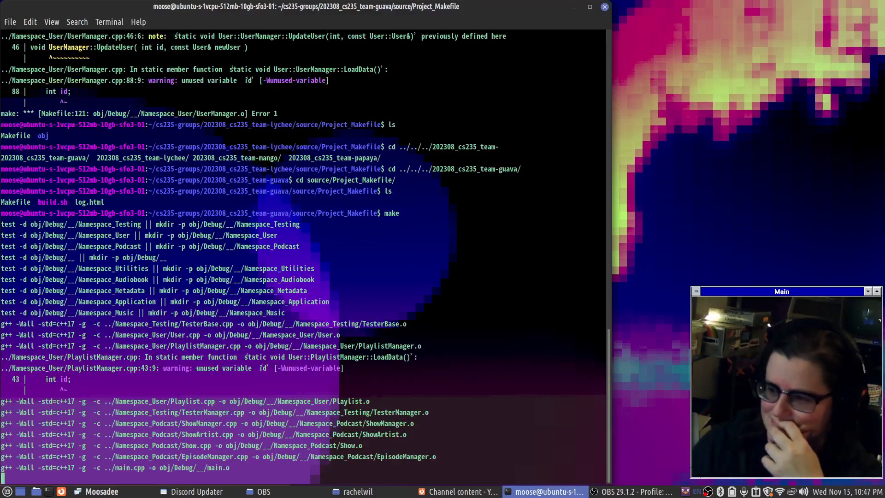
scroll(down, 3)
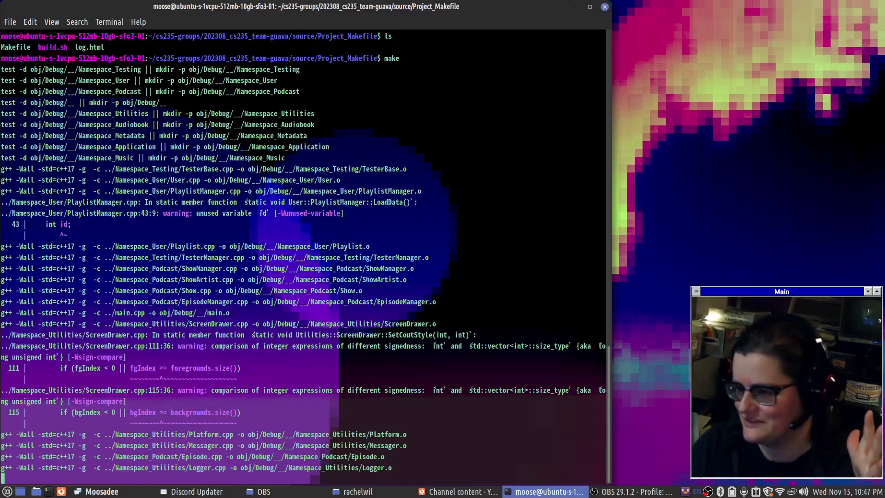
scroll(down, 3)
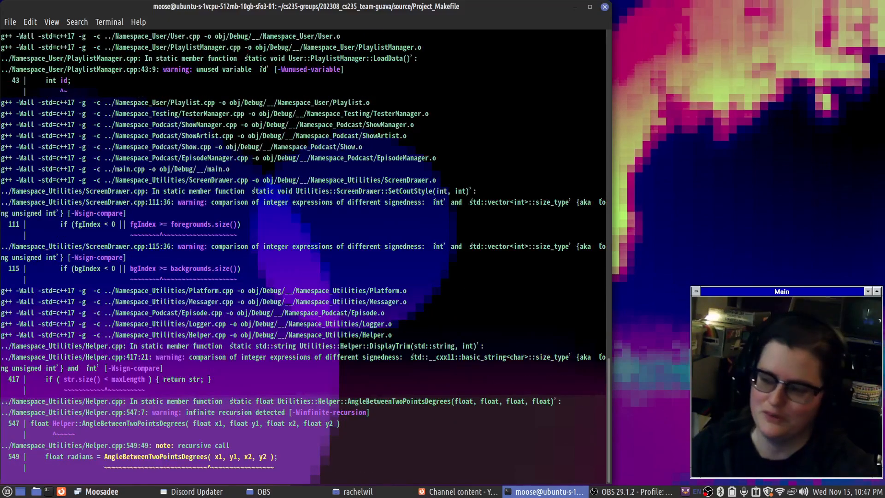
scroll(down, 3)
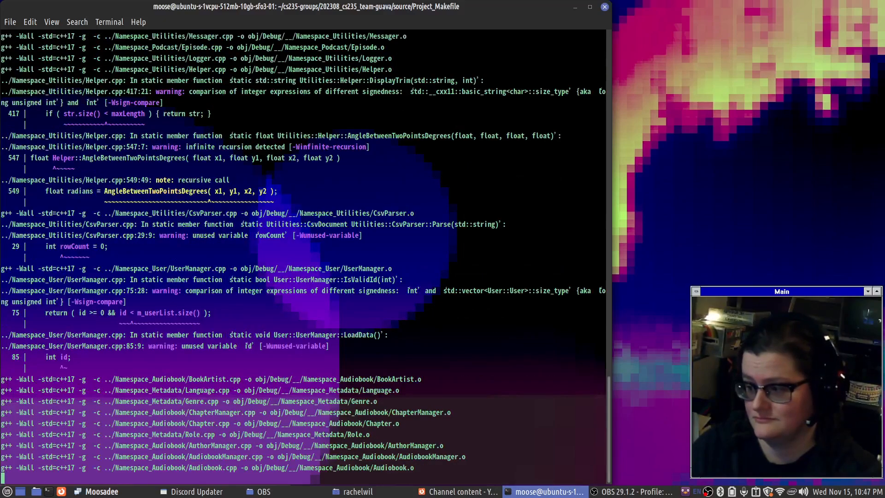
scroll(down, 3)
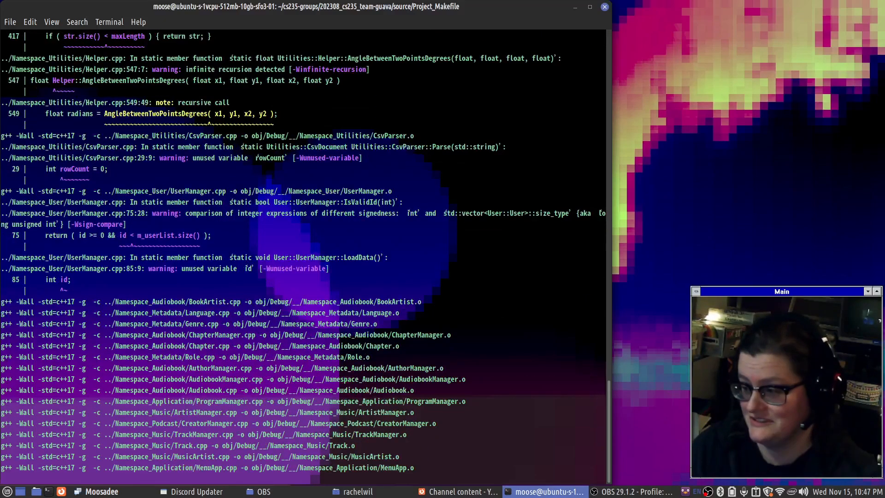
scroll(down, 3)
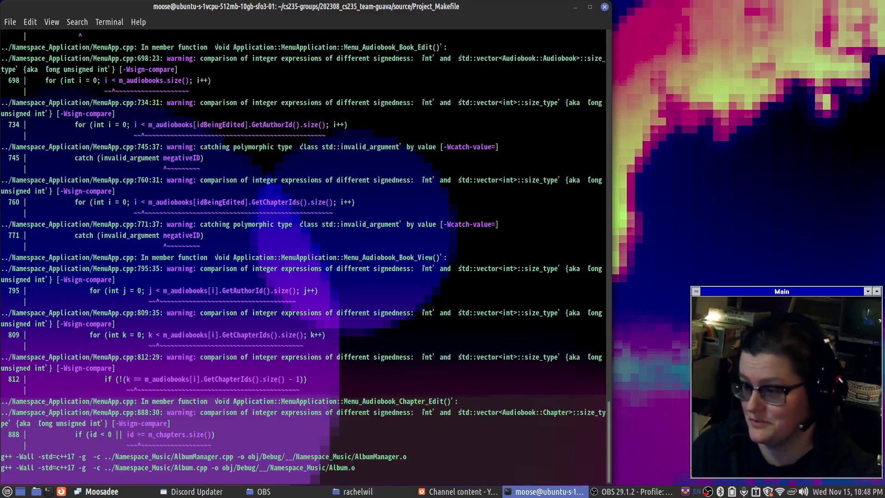
scroll(down, 3)
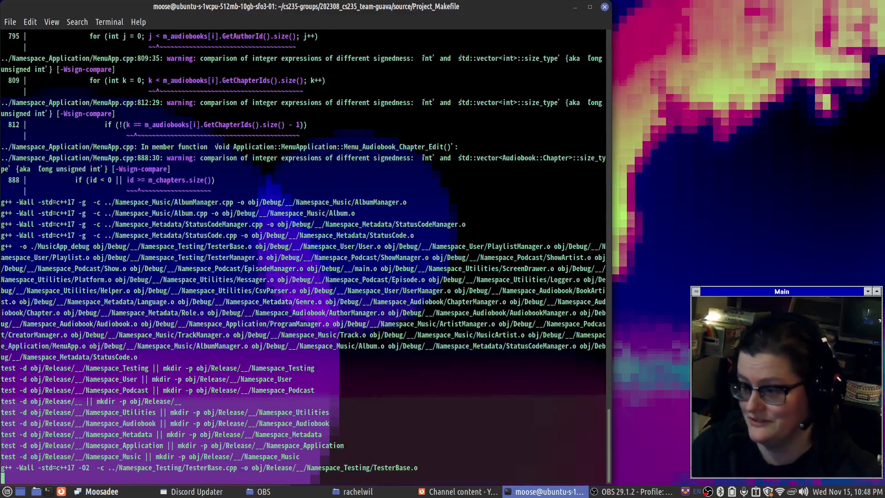
scroll(down, 3)
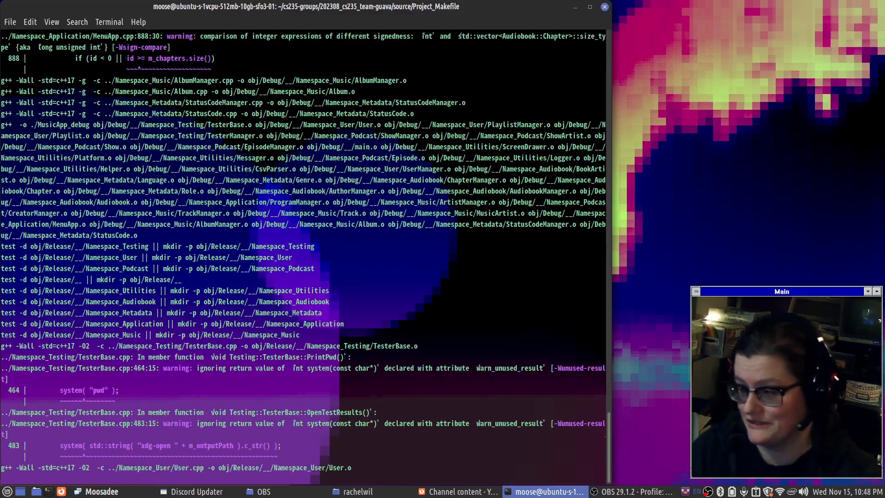
scroll(down, 3)
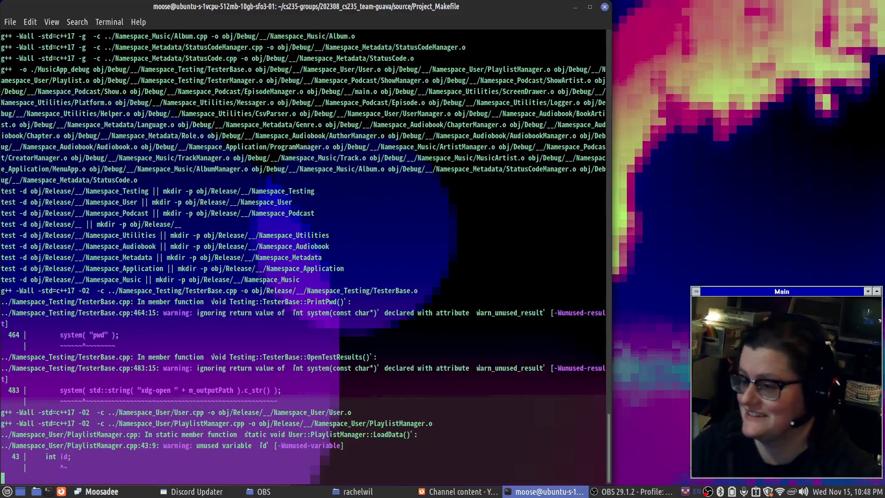
scroll(down, 3)
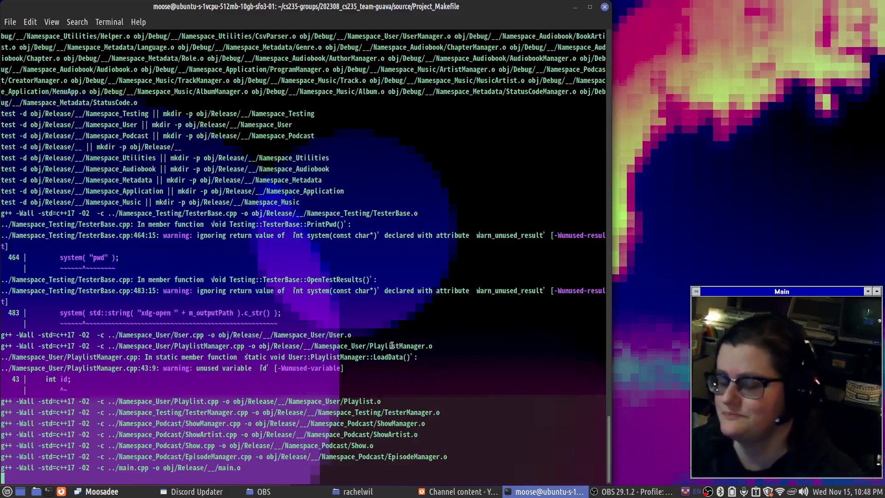
scroll(down, 3)
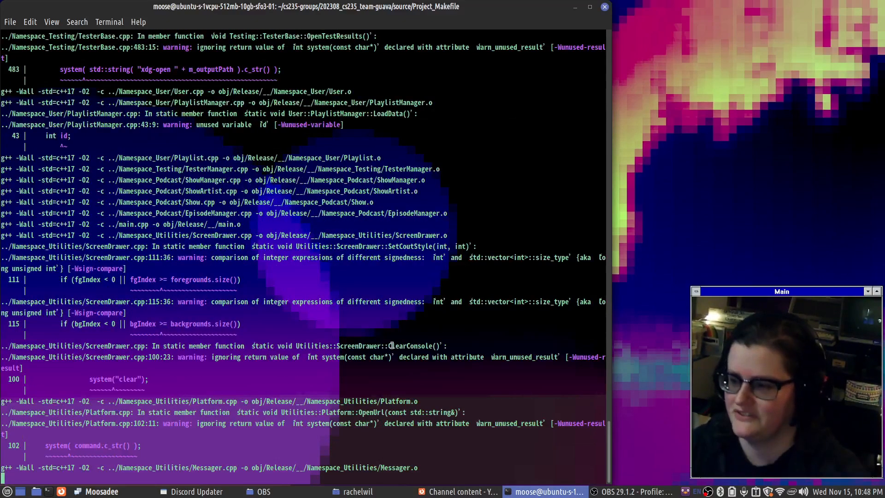
scroll(down, 3)
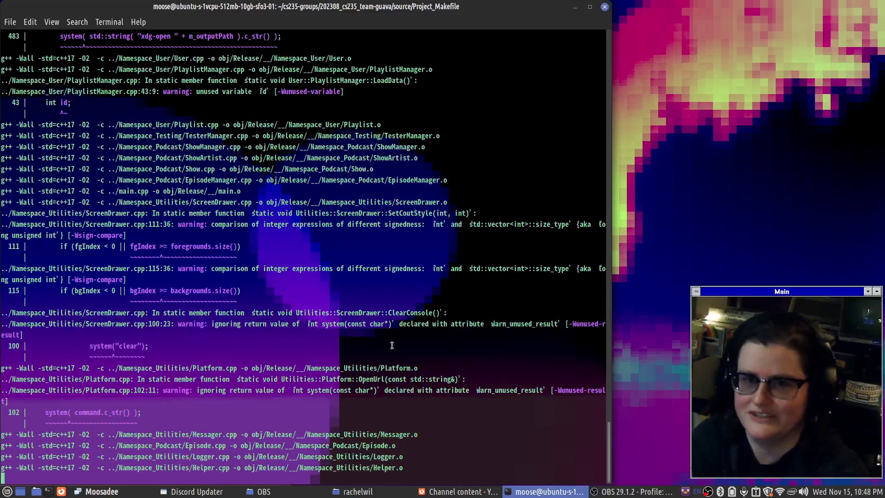
scroll(down, 3)
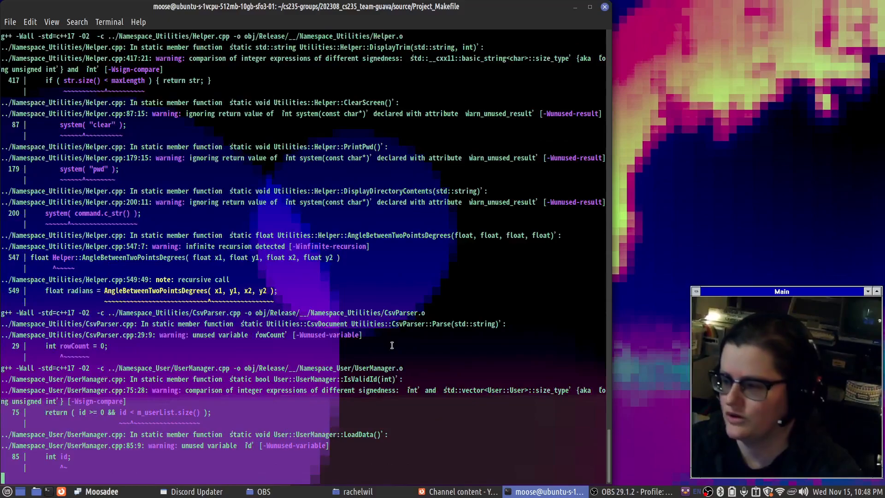
scroll(down, 3)
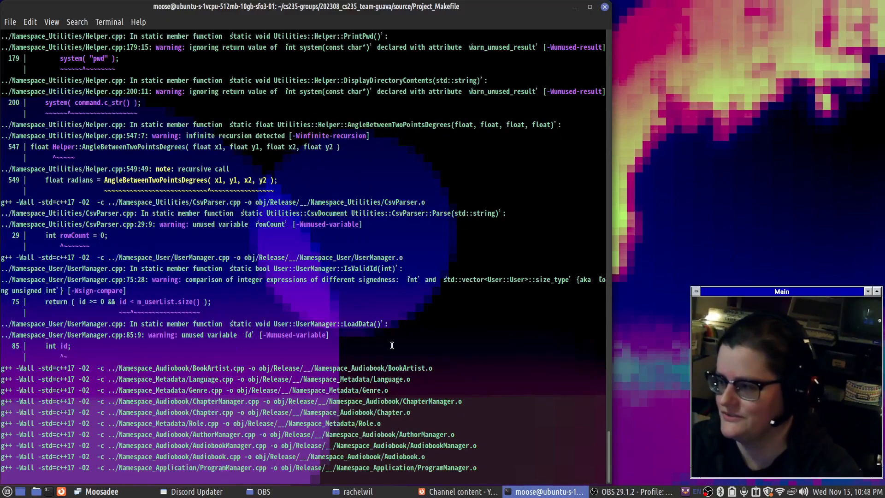
scroll(down, 3)
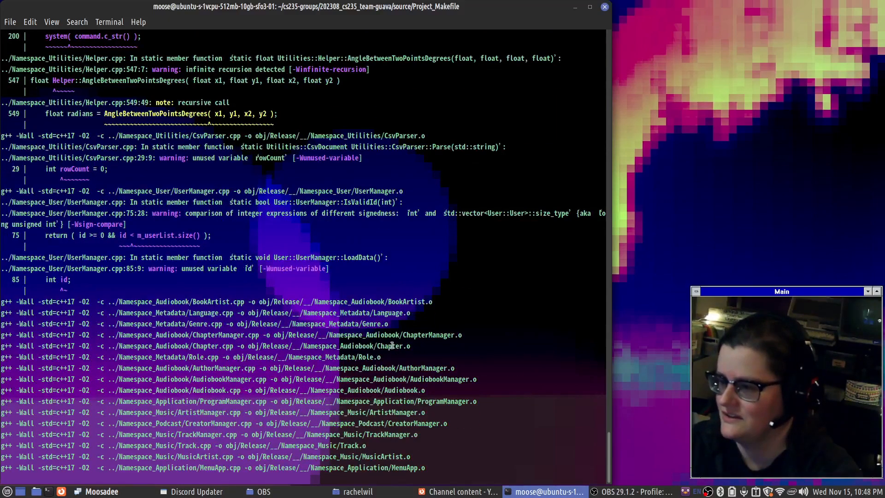
scroll(down, 3)
text(ls)
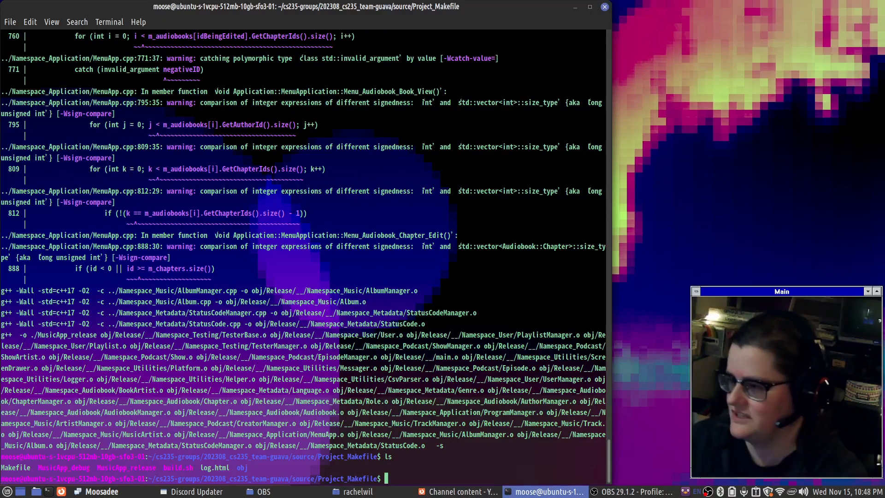
- Run ./MusicApp_debug, choose 3 for VIEW, quit, and git pull the new CSV data files
text(./)
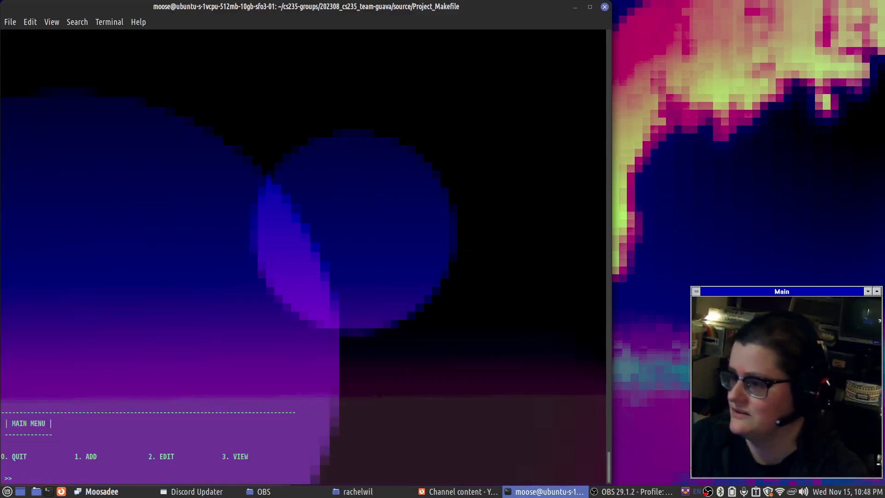
text(3)
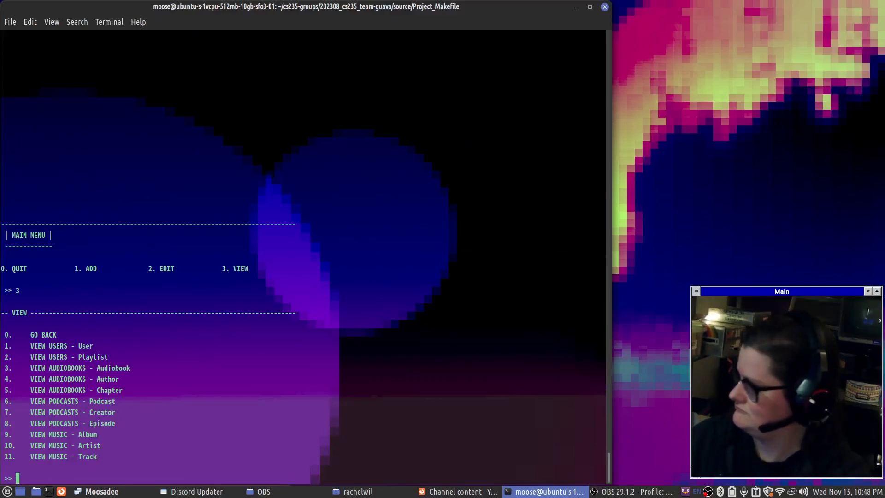
text(git pull)
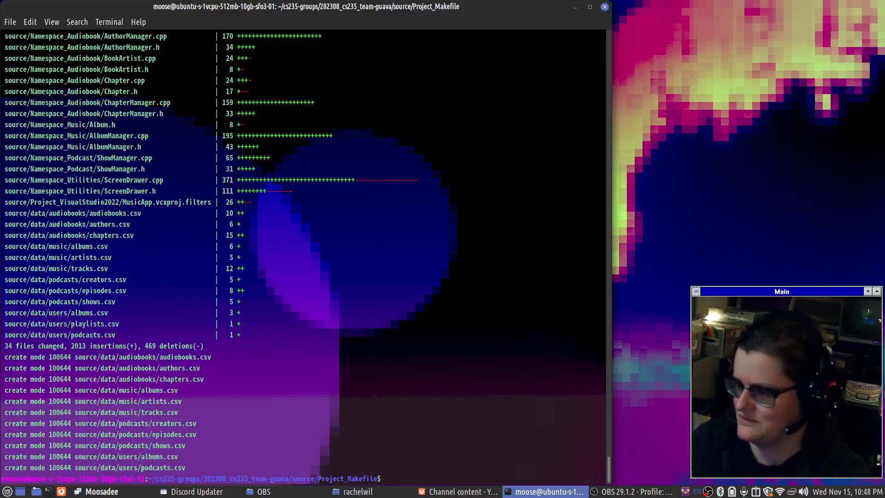
- List the folder and run make again, following the output until the release executable links
text(ls)
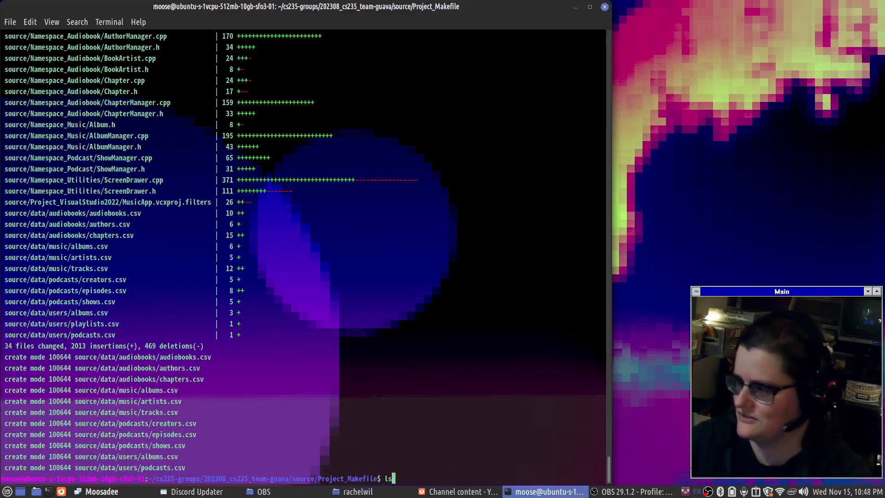
text(make)
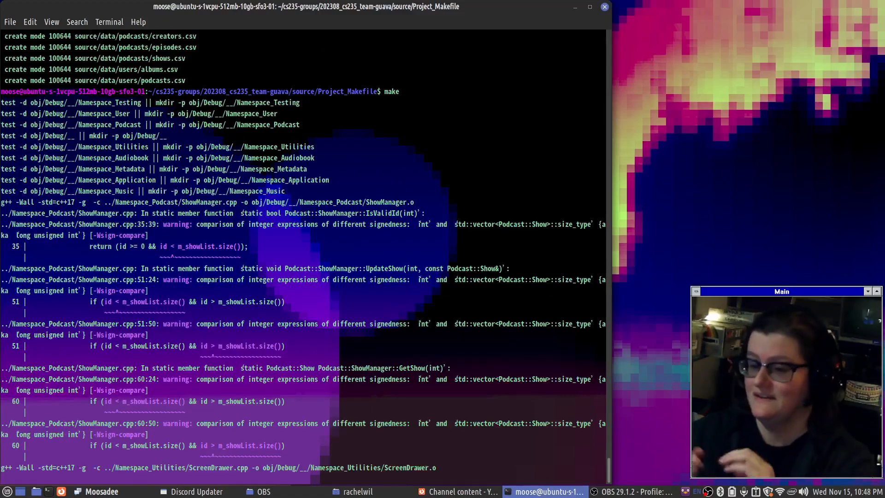
scroll(down, 3)
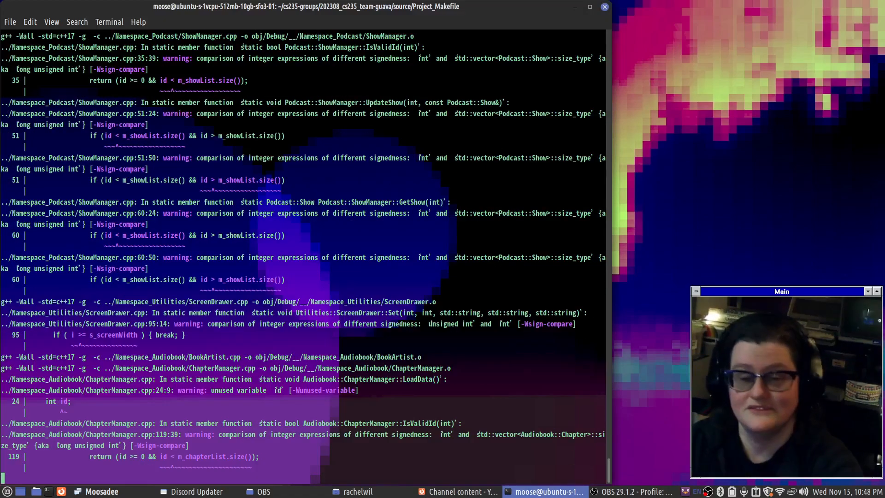
scroll(down, 3)
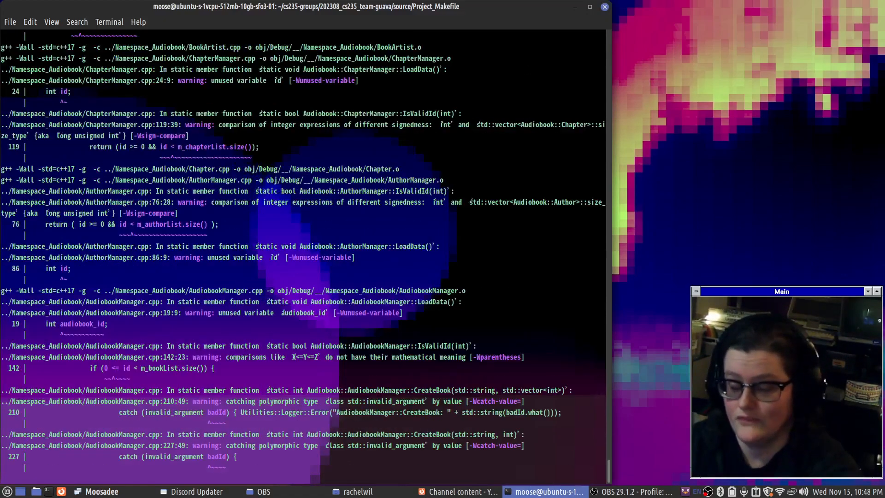
scroll(down, 3)
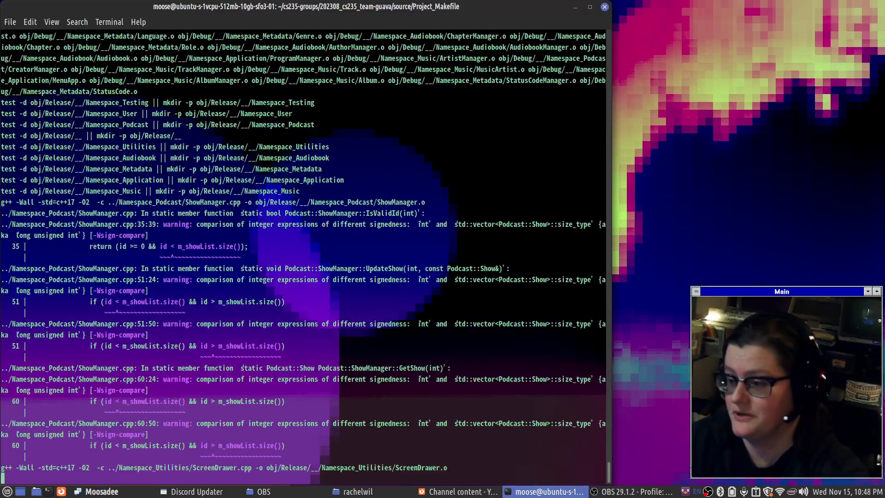
scroll(down, 3)
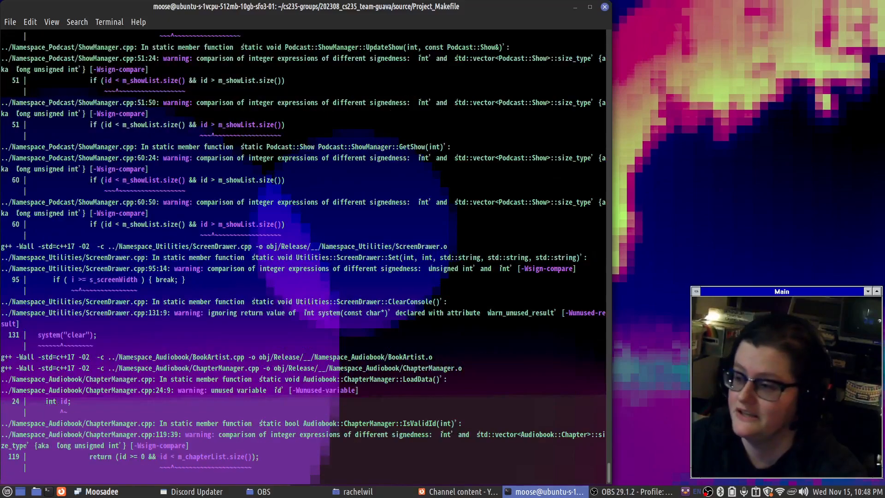
scroll(down, 3)
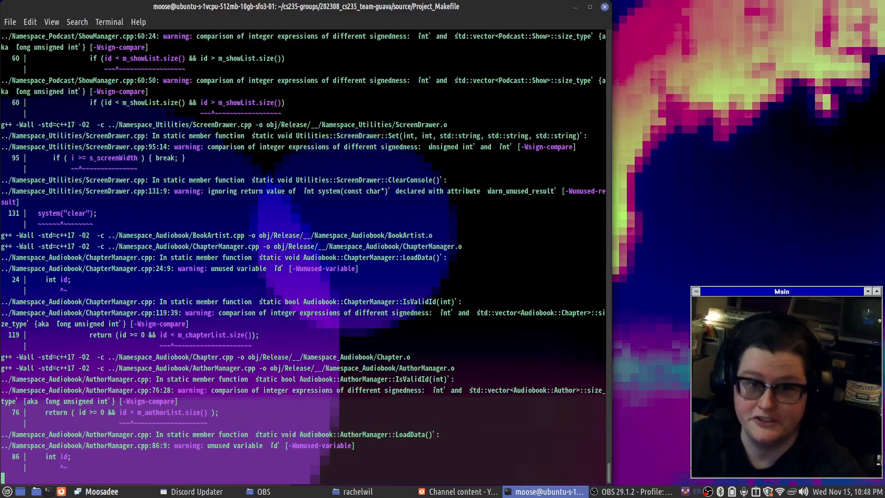
scroll(down, 3)
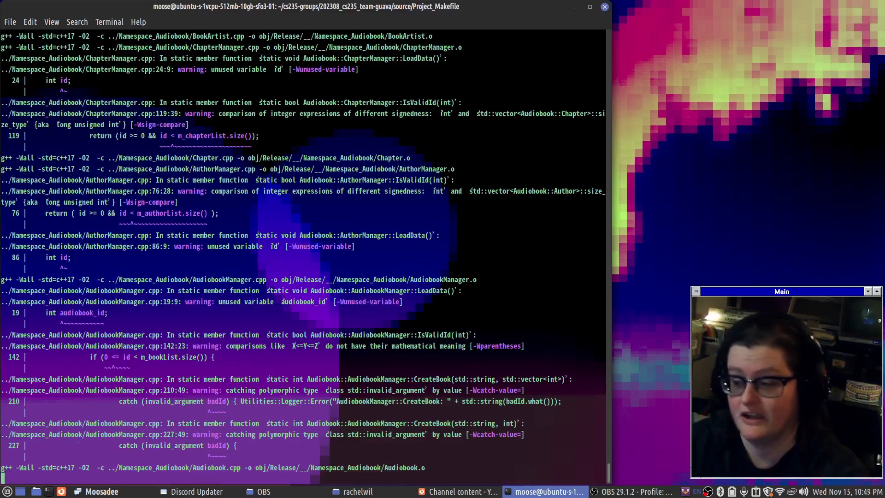
scroll(down, 3)
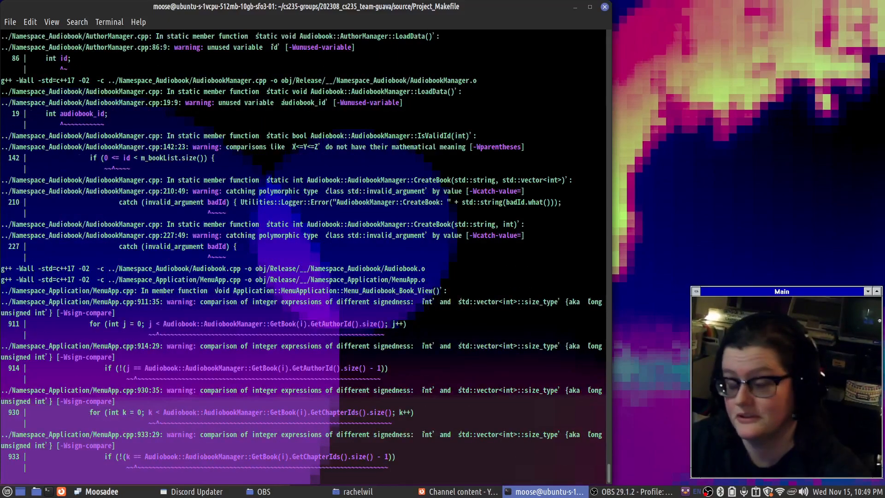
scroll(down, 3)
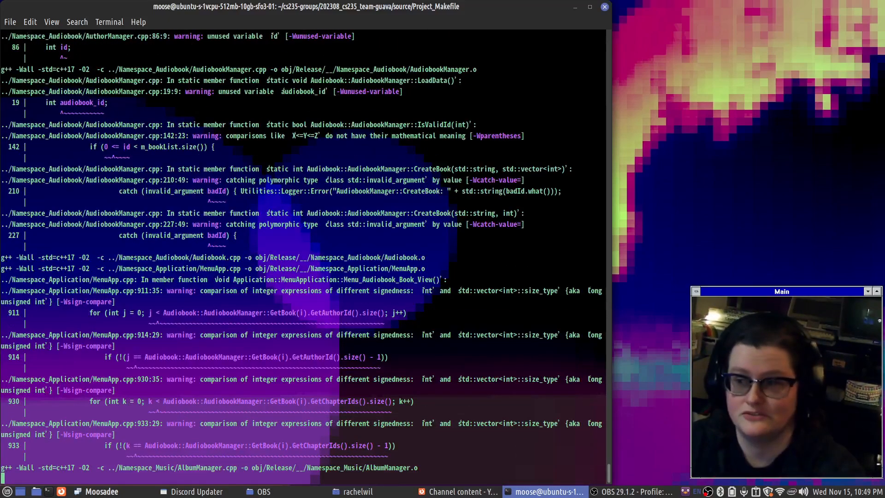
scroll(down, 3)
text(ls)
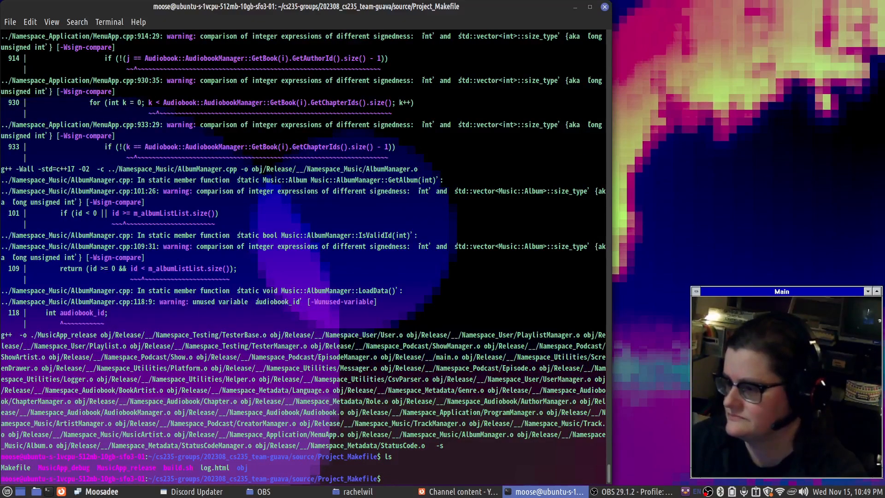
- Run ./MusicApp, choose 3 for VIEW then 4 for authors, exit and return home with cd ~
text(./MusicApp)
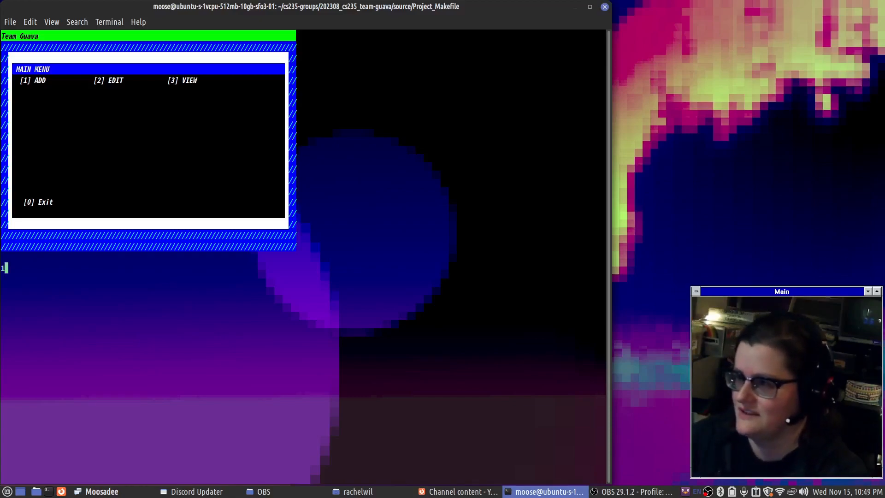
text(3)
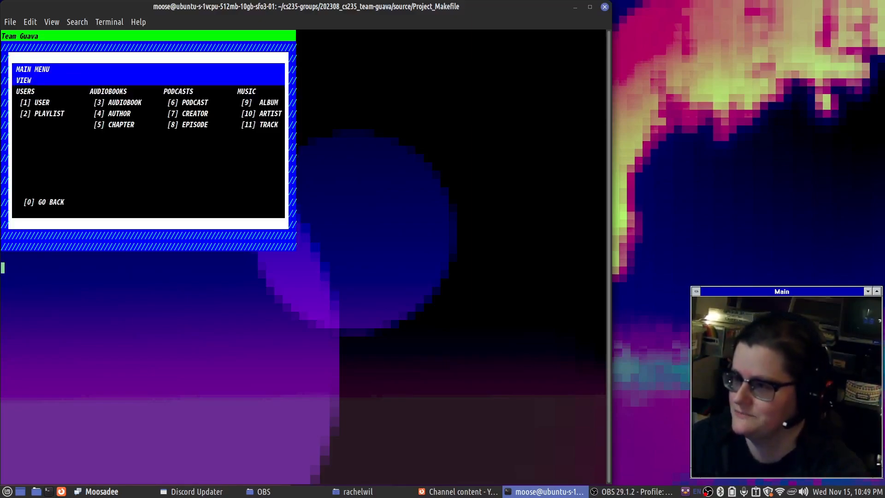
text(4)
text(cd ~)
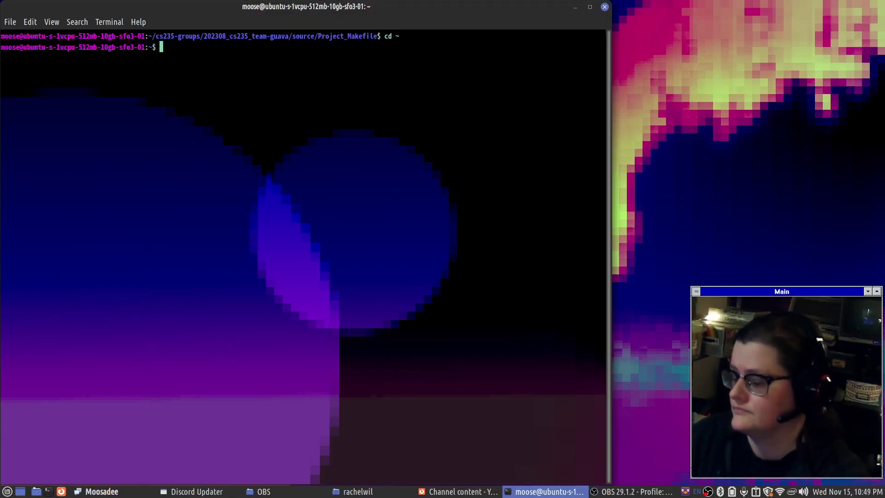
- Enter ncurses-projects/sudoku and list its source files, Makefile and build.sh
text(ls)
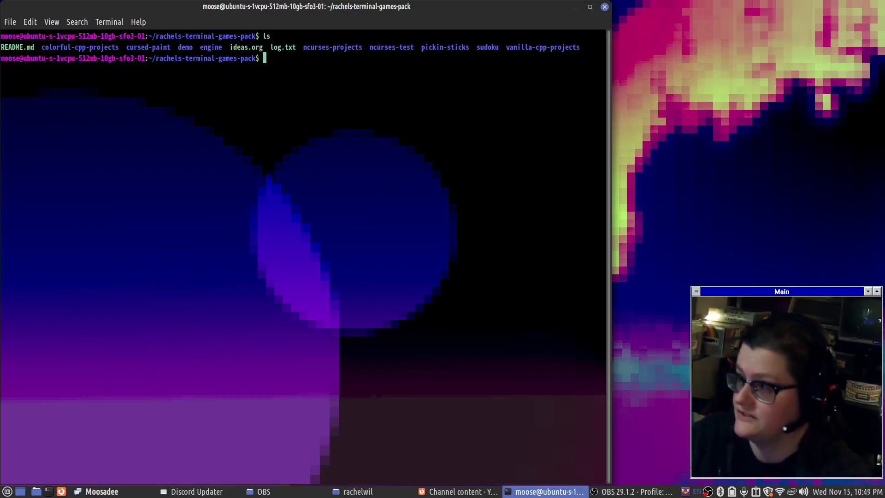
text(cd ncurses-projects/)
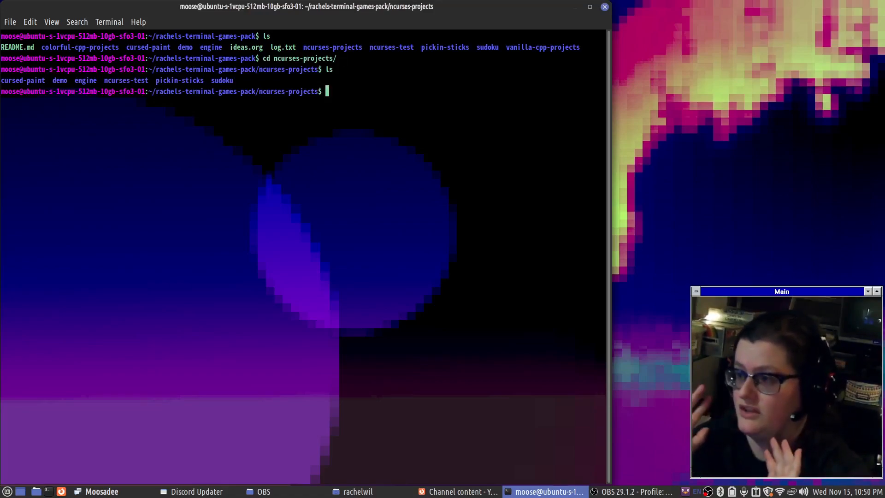
text(cd sudoku/)
text(ls)
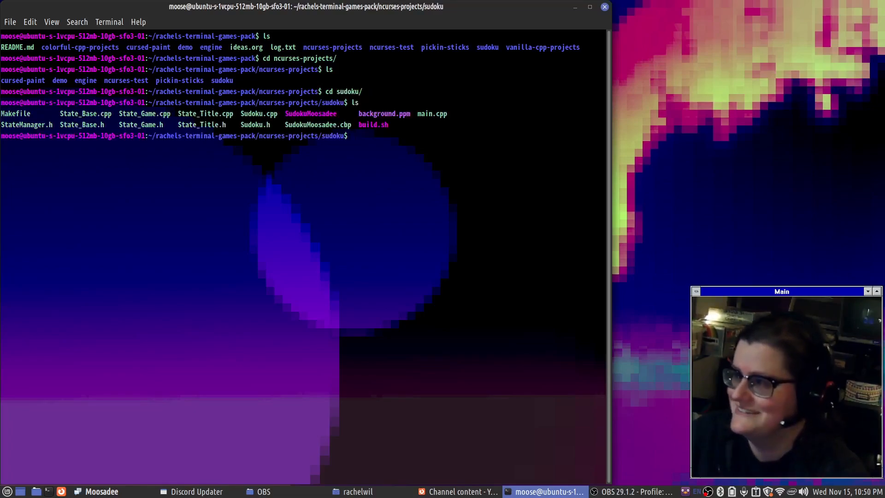
- Build the Sudoku game with make, run the SudokuMoosadee binary to show its grid, then quit it
text(./)
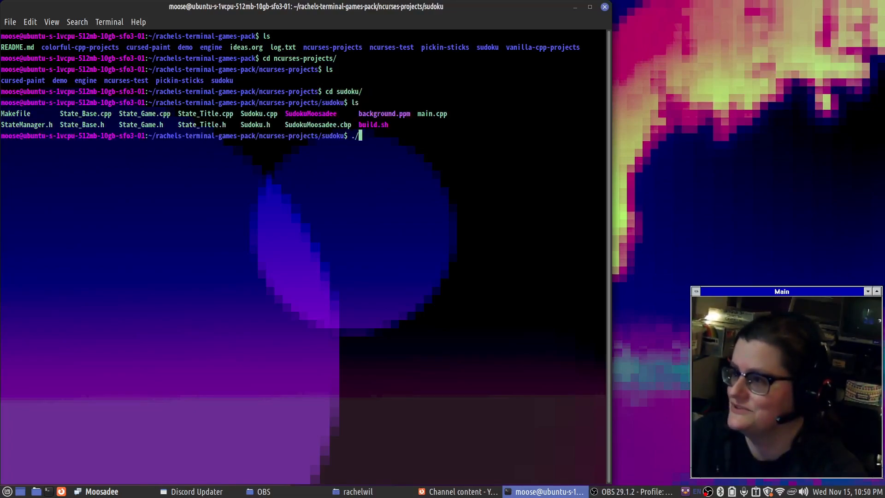
text(make)
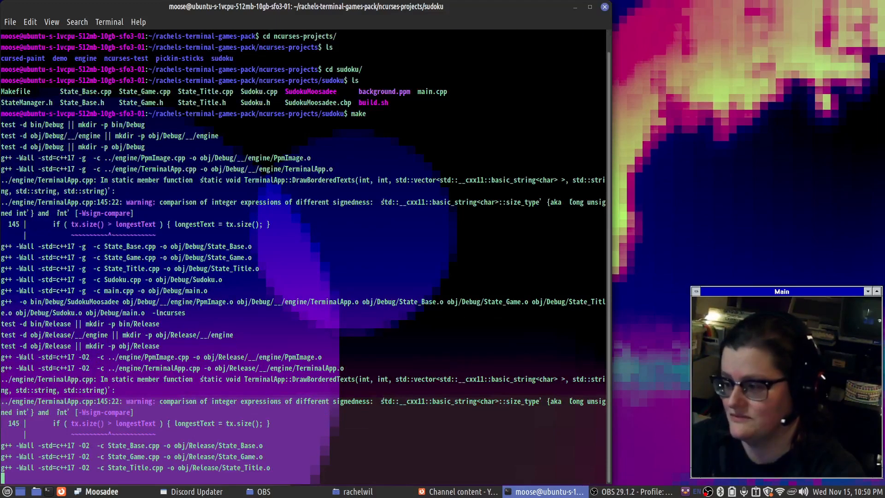
scroll(down, 3)
text(ls)
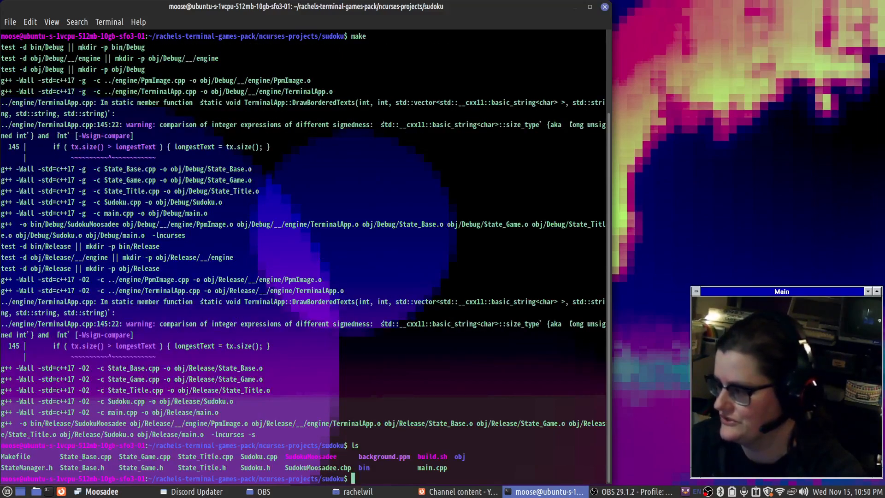
text(./)
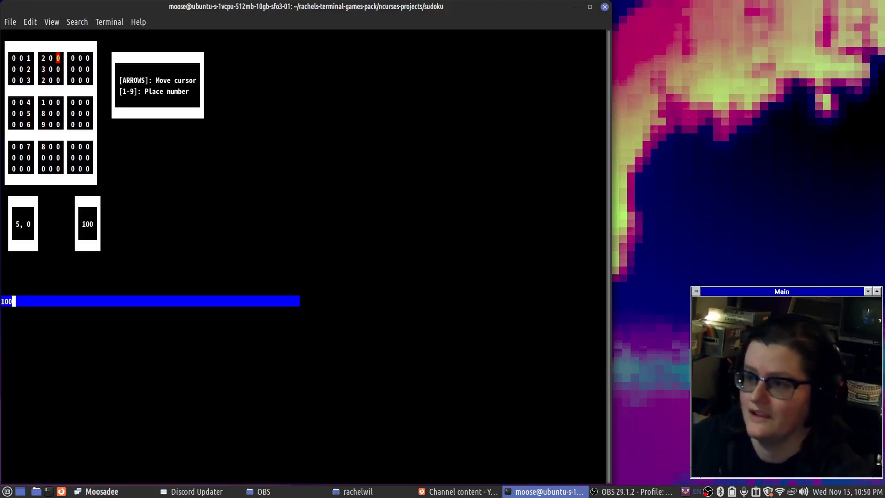
key(Down)
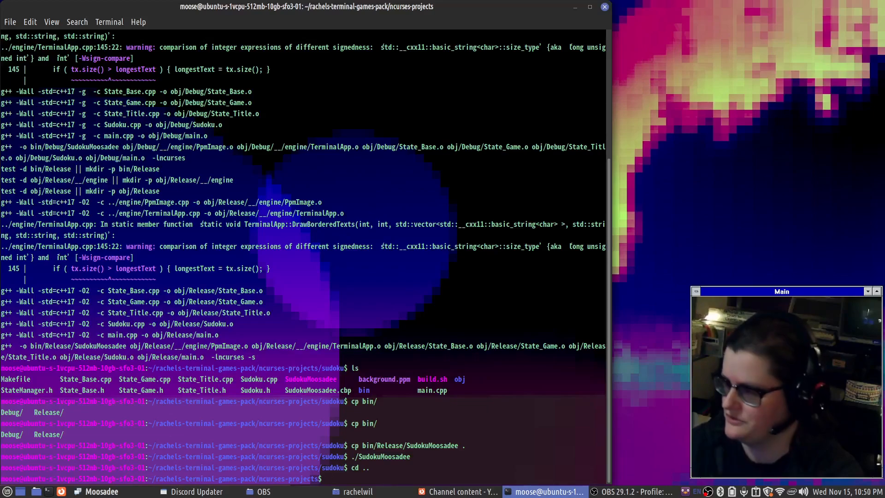
- Start cursed-paint with an 80 by 20 canvas, fill it green and choose black paint
text(ls)
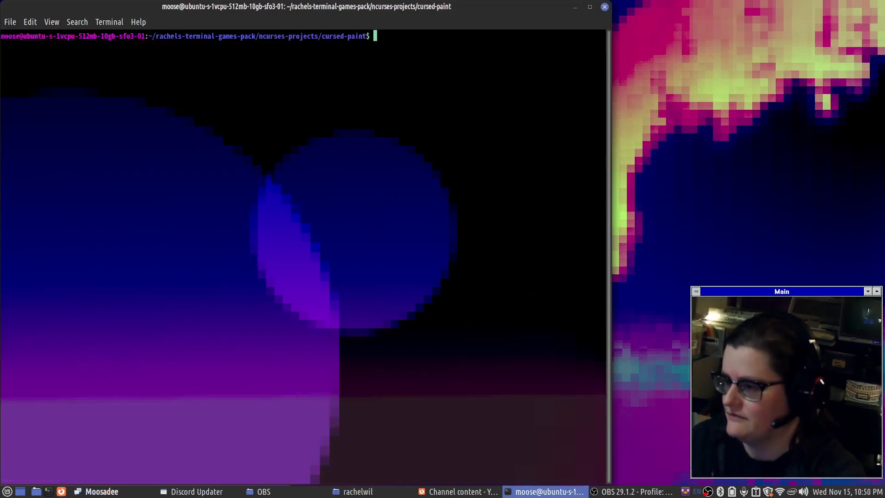
text(ls)
text(./cursed-paint)
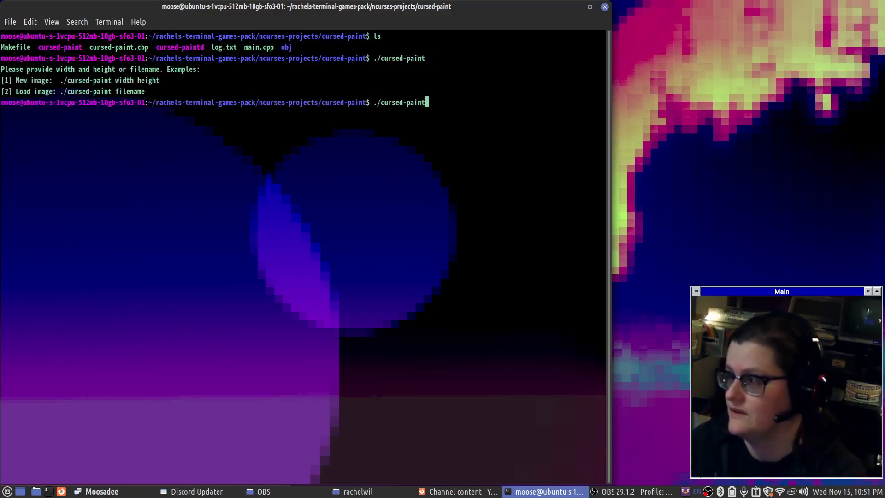
text(80 2)
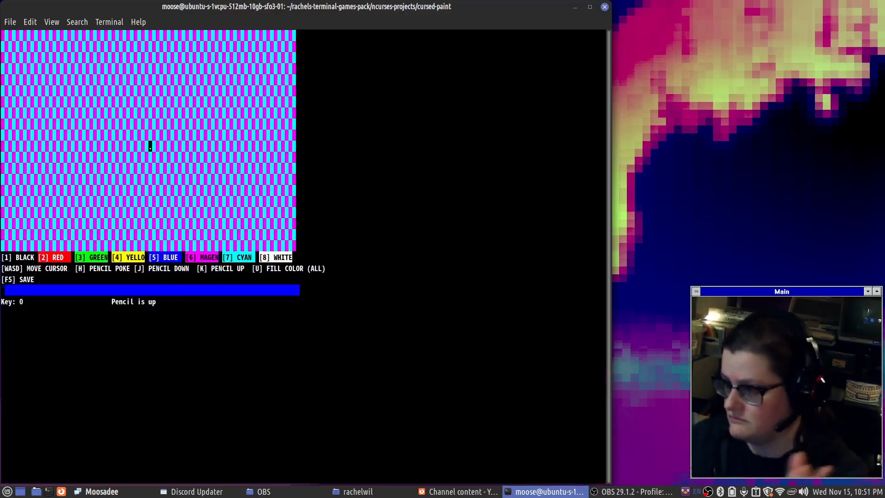
key(3)
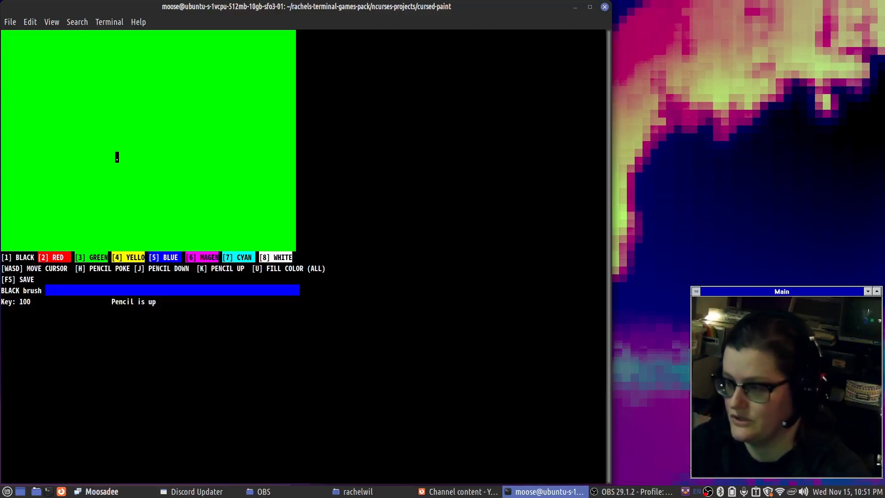
key(s)
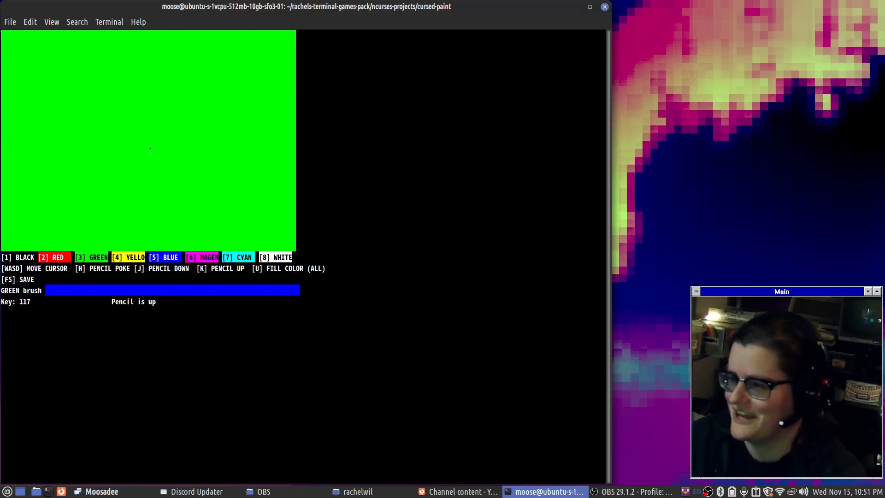
key(1)
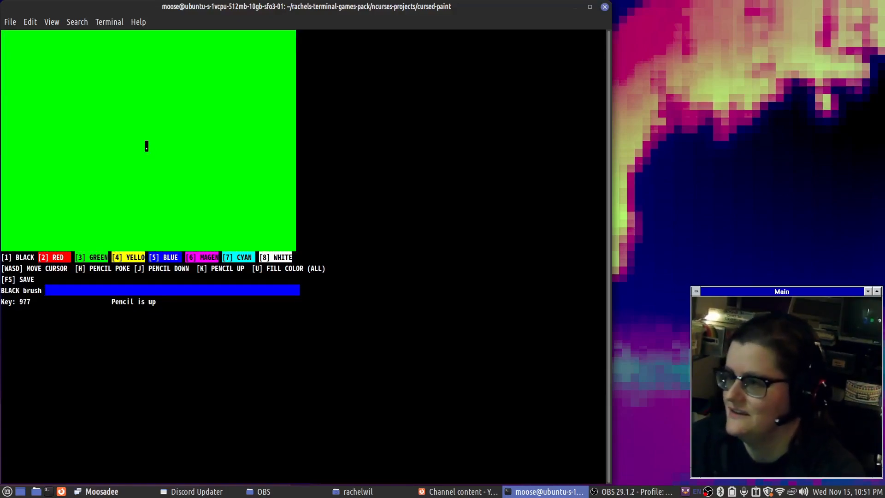
- Draw a black horizontal line across the canvas and a diagonal stroke toward the bottom
key(s)
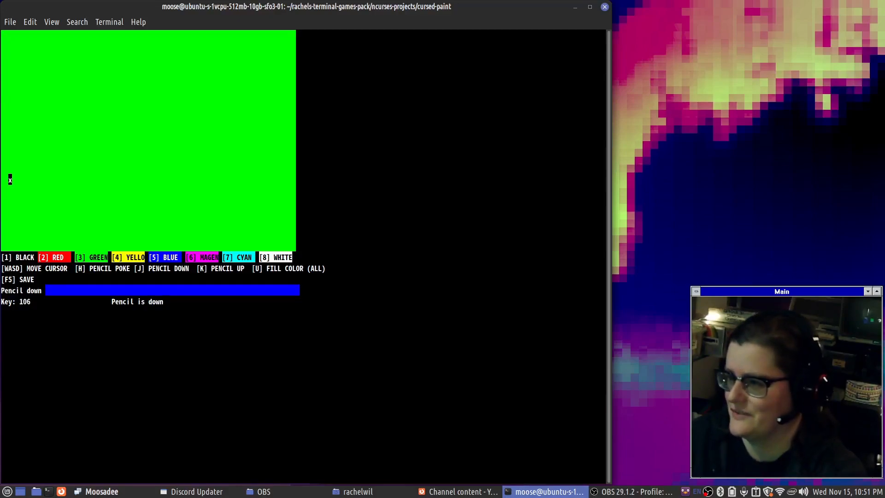
key(d)
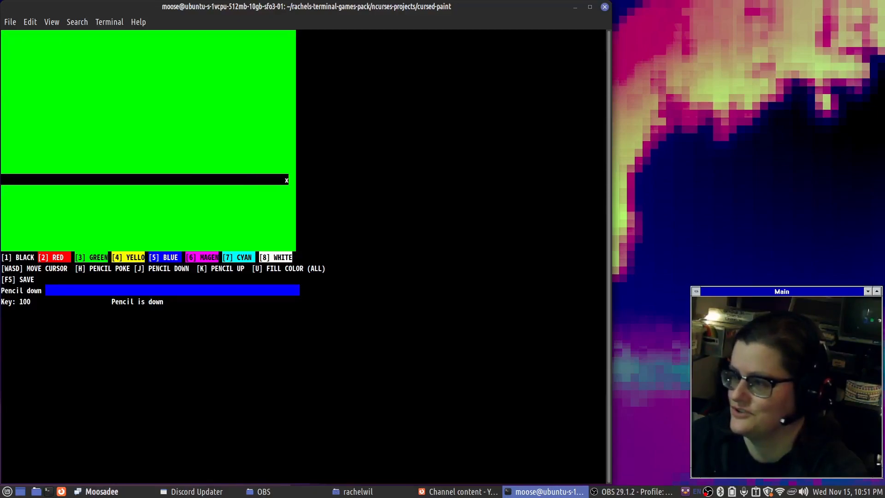
key(s)
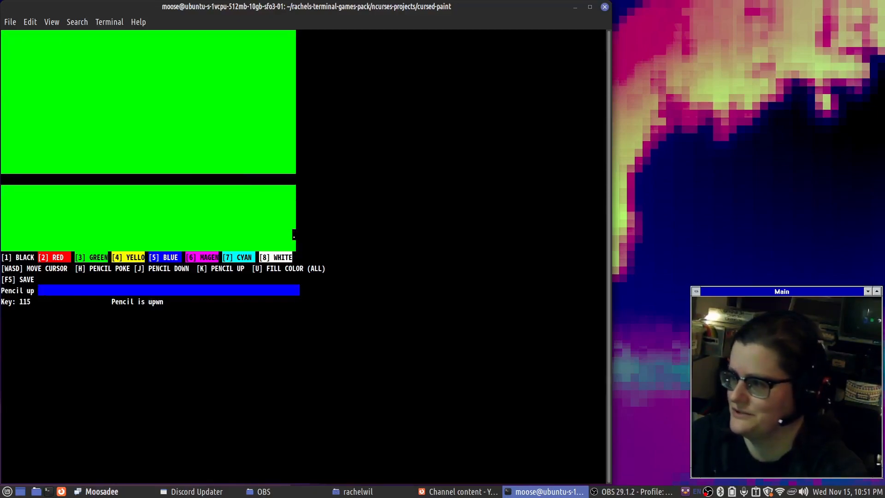
key(j)
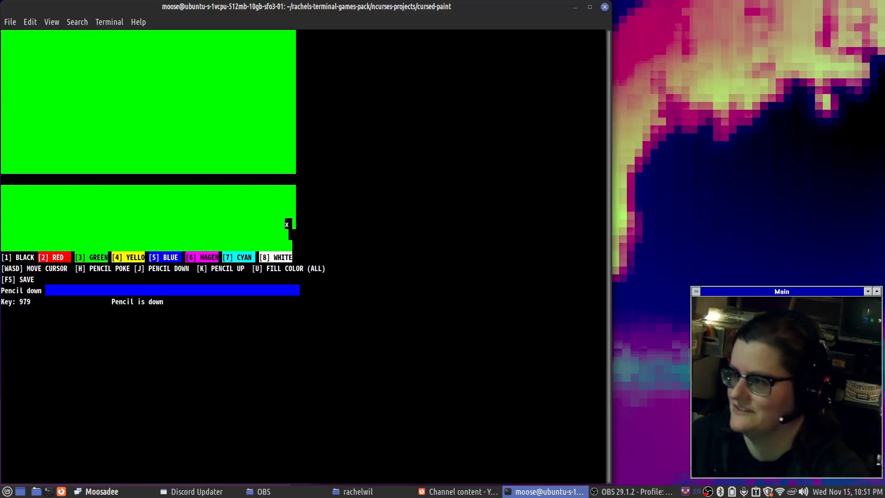
key(k)
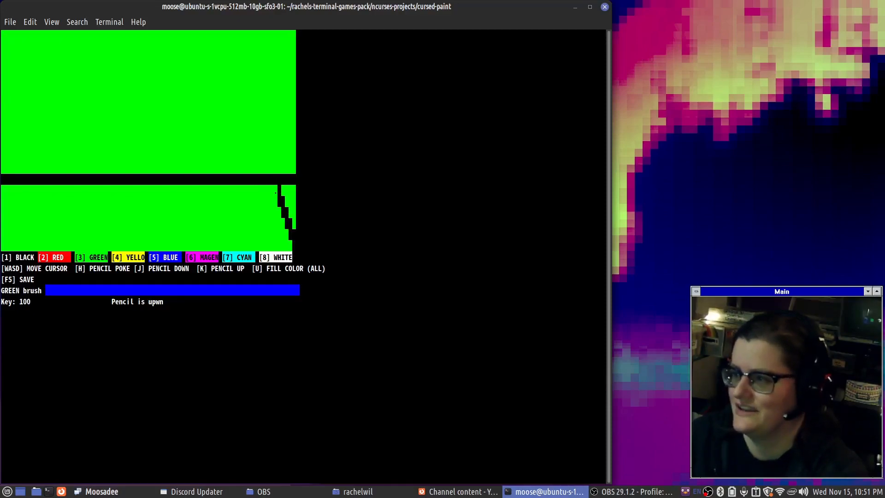
key(j)
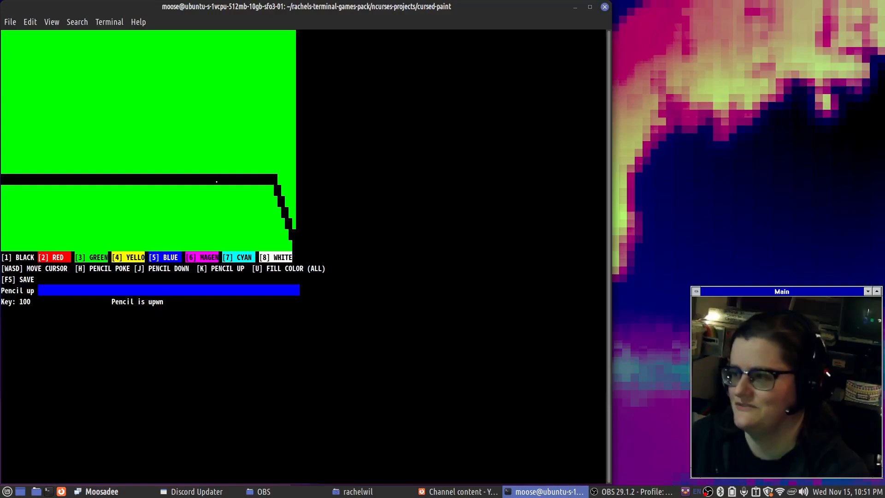
key(w)
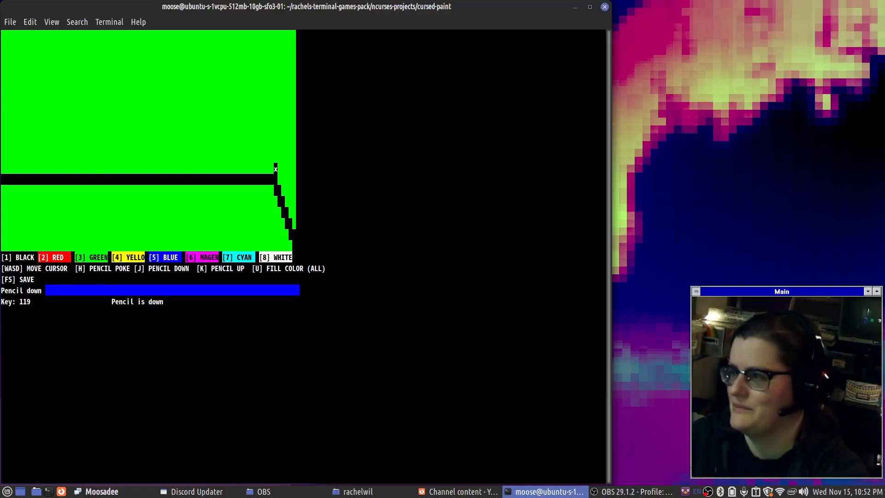
key(k)
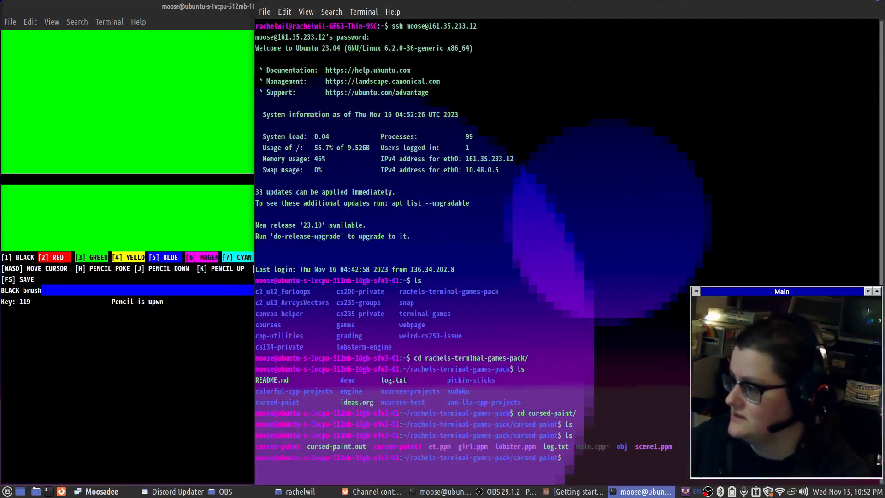
- Load et.ppm, girl.ppm, lobster.ppm and scene1.ppm into cursed-paint in a second terminal
text(./)
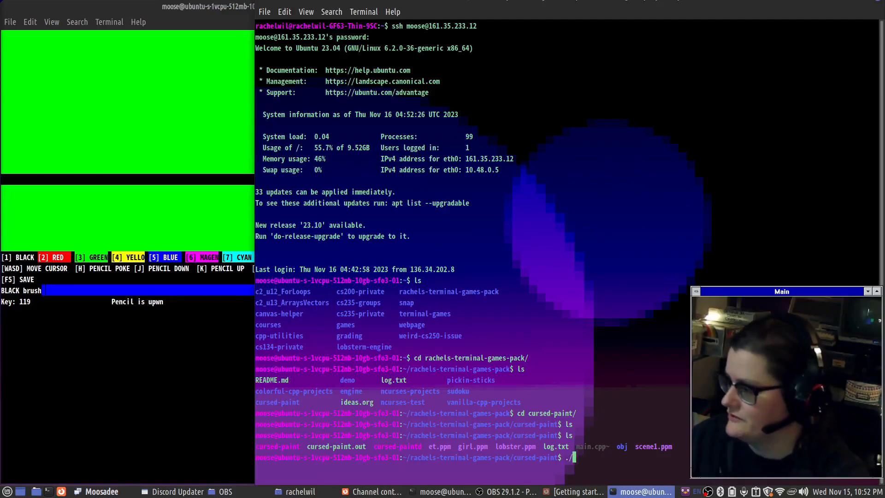
text(cursed-paint et.ppm)
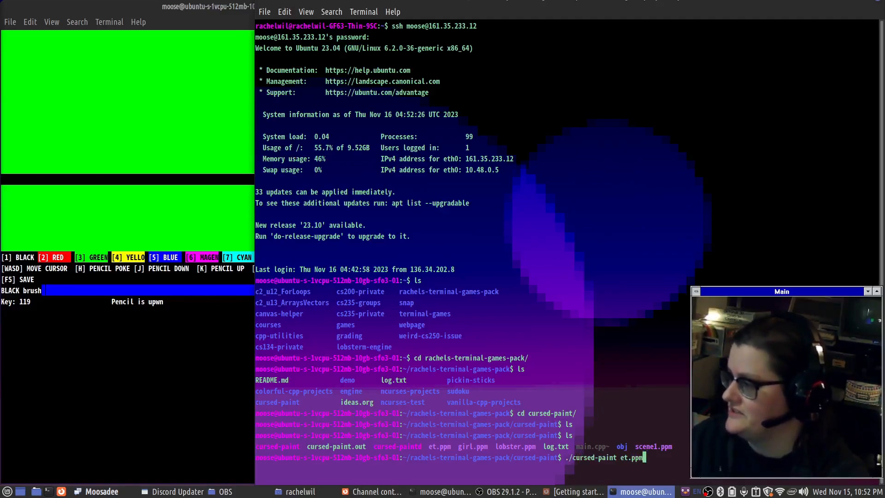
key(Return)
text(./cursed-paint et.)
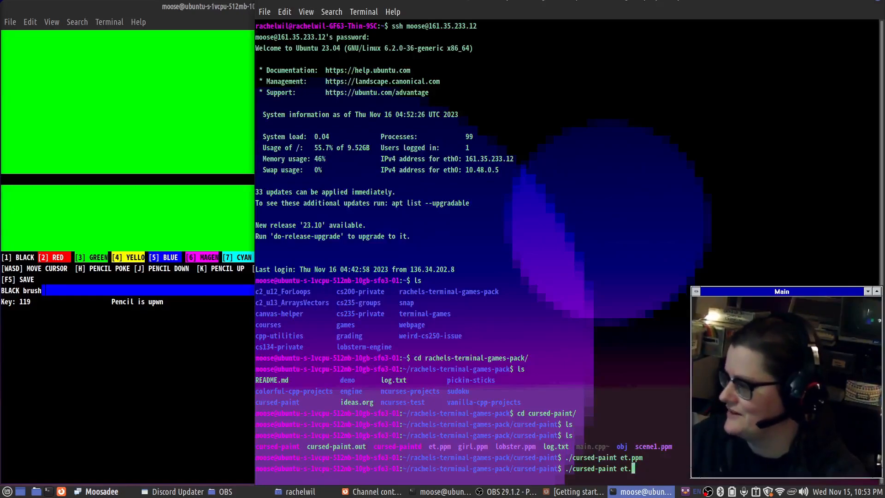
key(BackSpace)
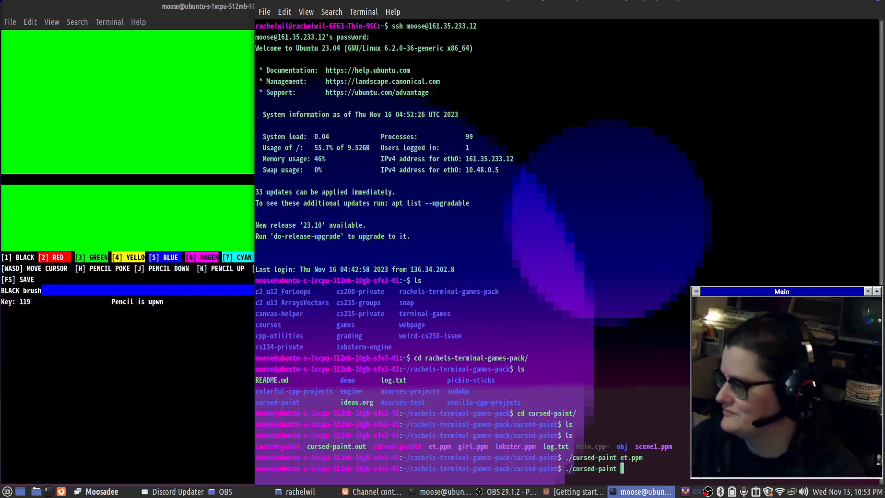
text(girl.ppm)
text(./cursed-paint scene1.ppm)
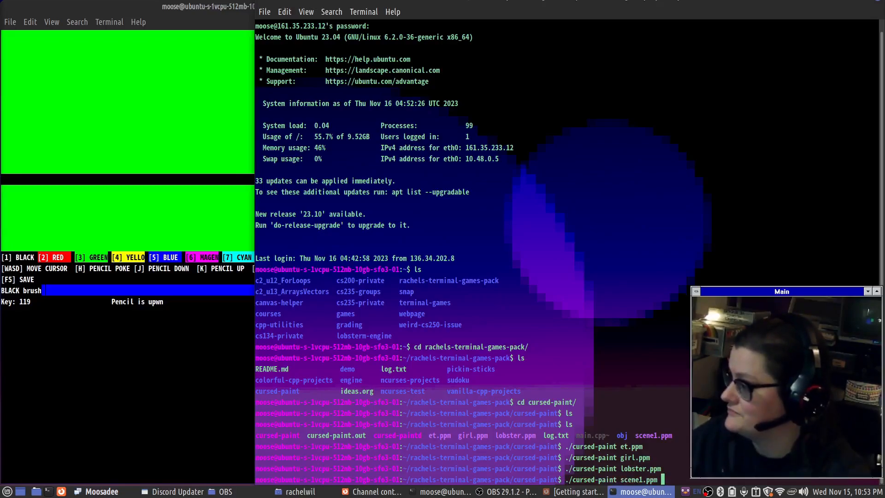
key(Return)
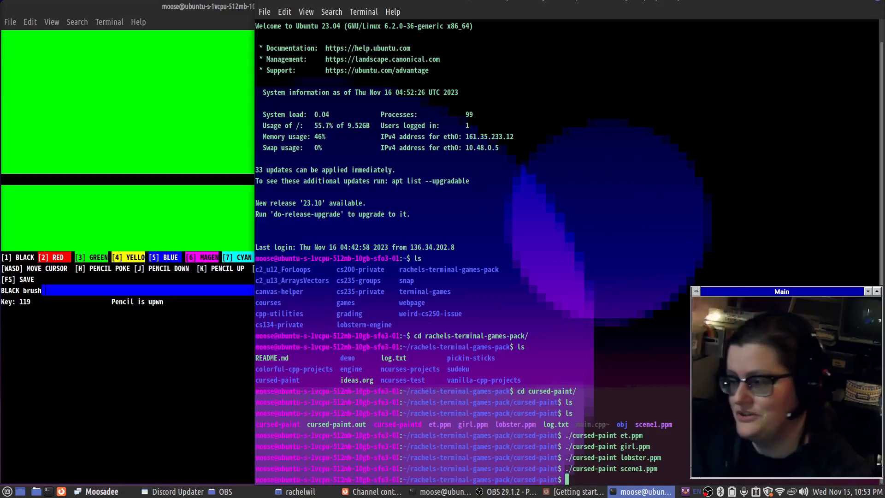
- View the raw et.ppm image data in nano
text(nano)
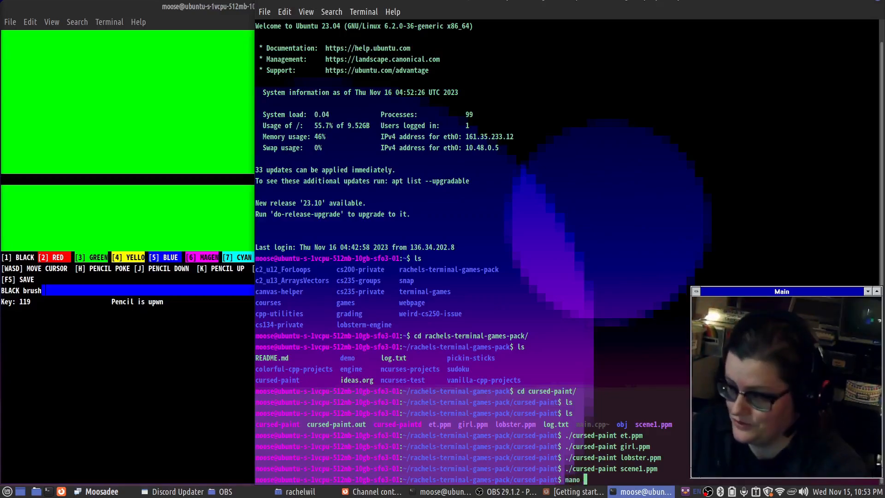
text(et.pp)
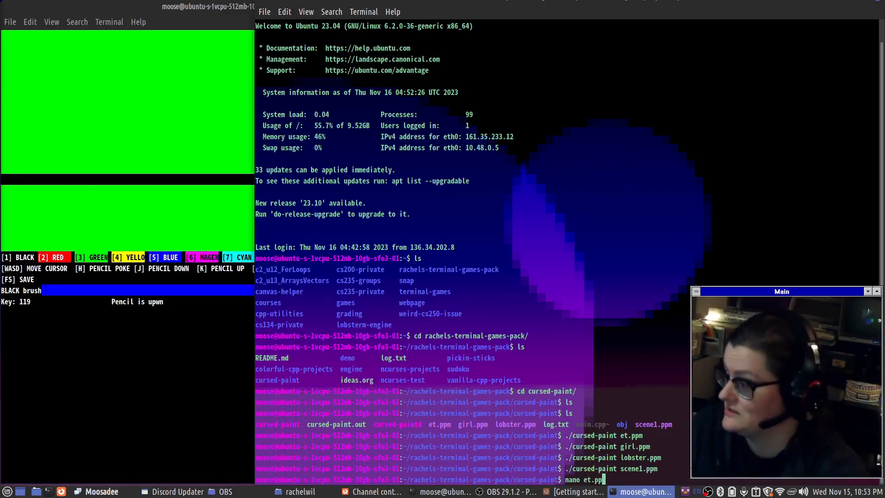
key(Return)
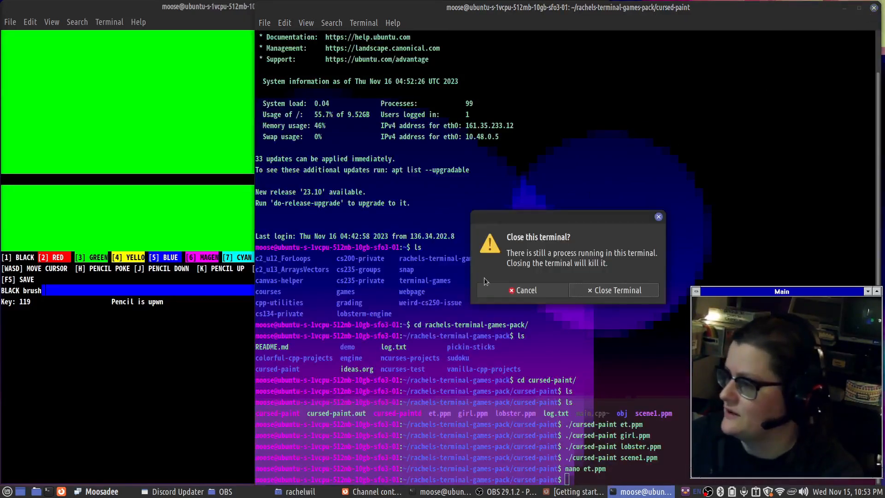
- Close the second terminal, browse ncurses-projects' demo folder, then enter the engine folder
click(612, 289)
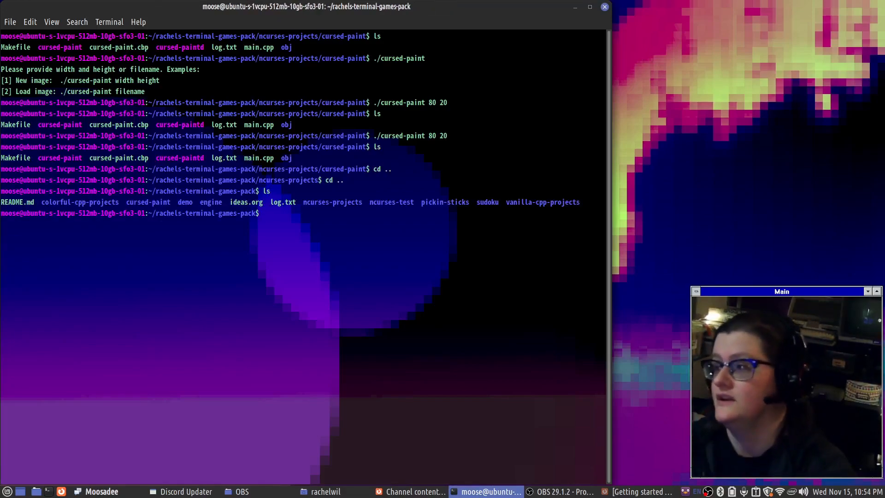
text(cd)
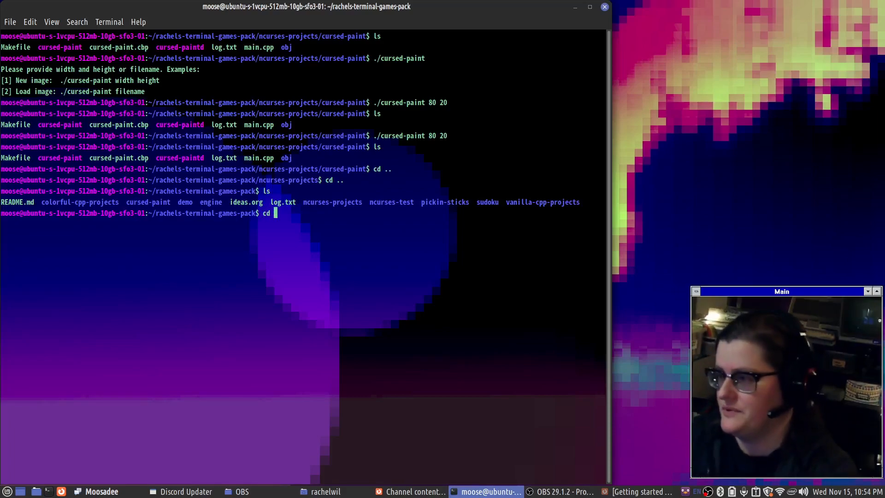
text(ncurses-projects/)
text(ls)
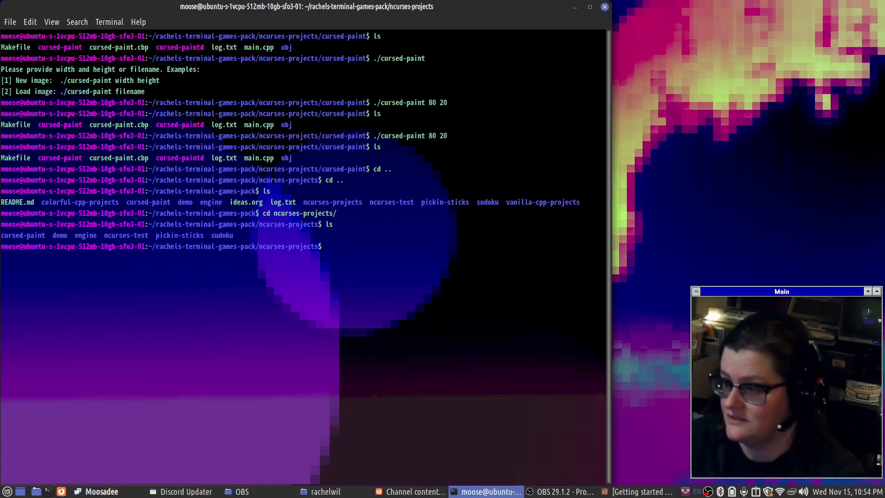
text(cd en)
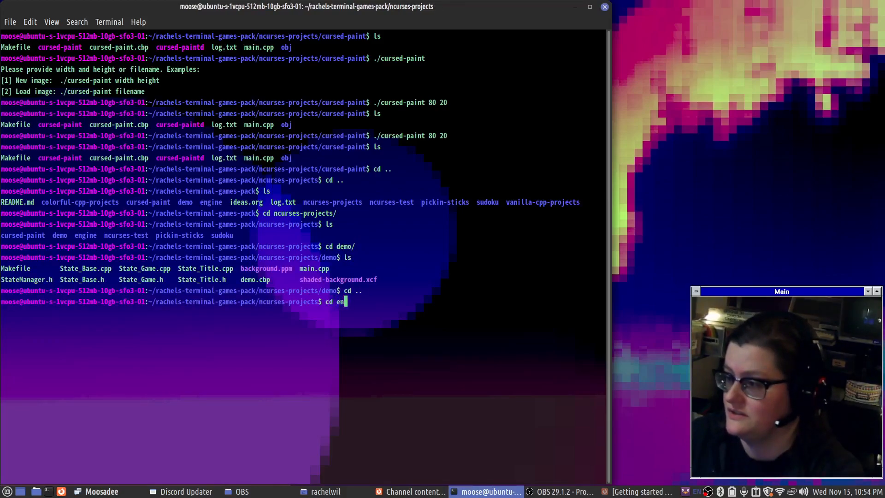
key(Return)
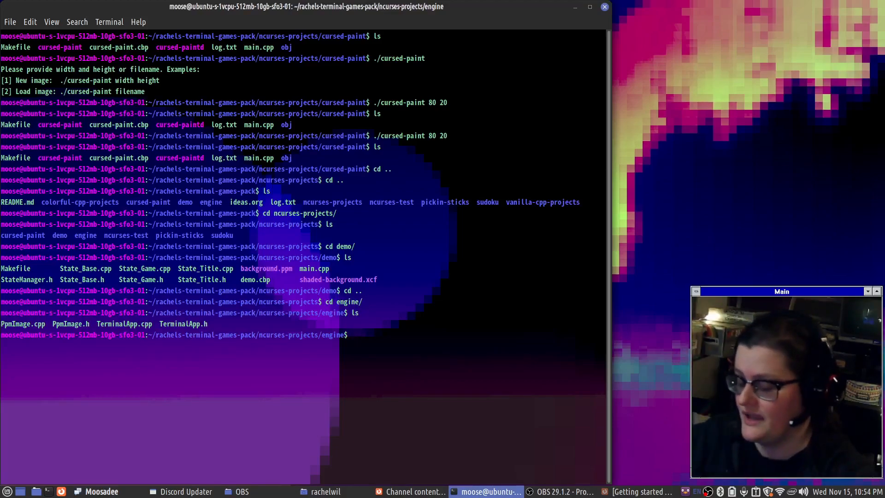
- View TerminalApp.h's class declarations in Emacs, scrolling through its drawing and dialog functions
text(emacs TerminalApp.h)
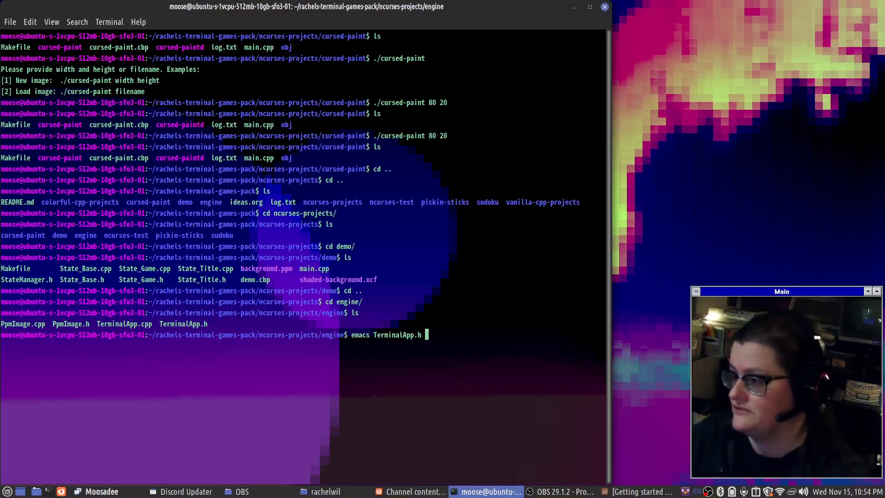
key(Return)
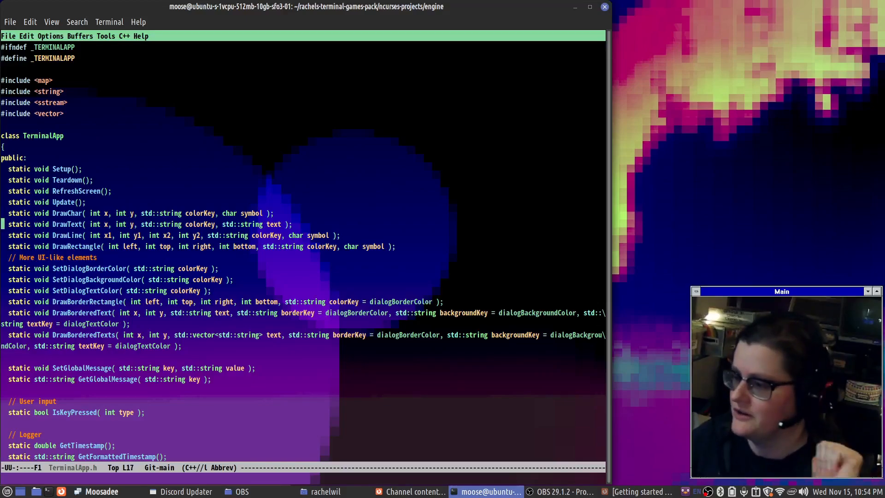
scroll(down, 3)
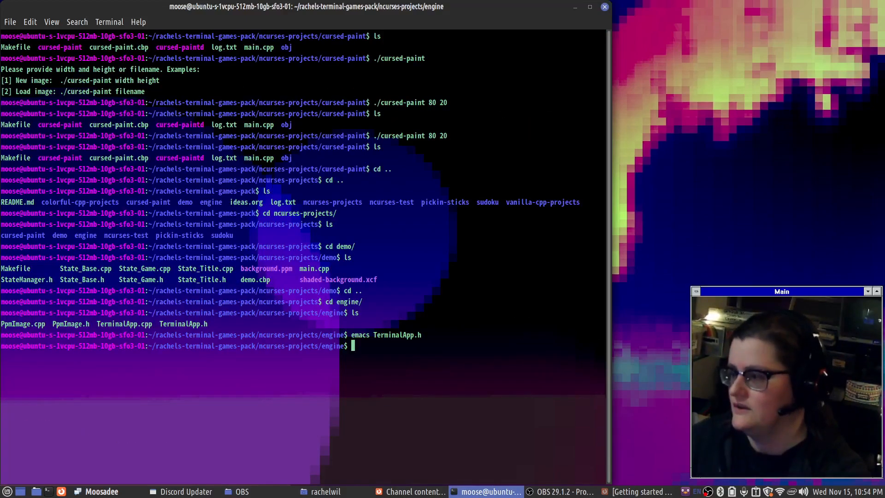
- Navigate to the Zombie Apocalypse OOP project in vanilla-cpp-projects and list its sources
text(cd ..)
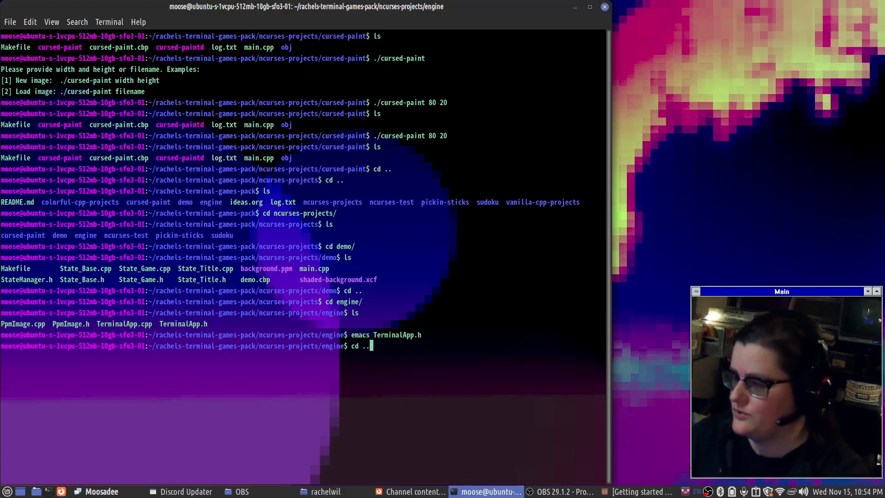
key(Return)
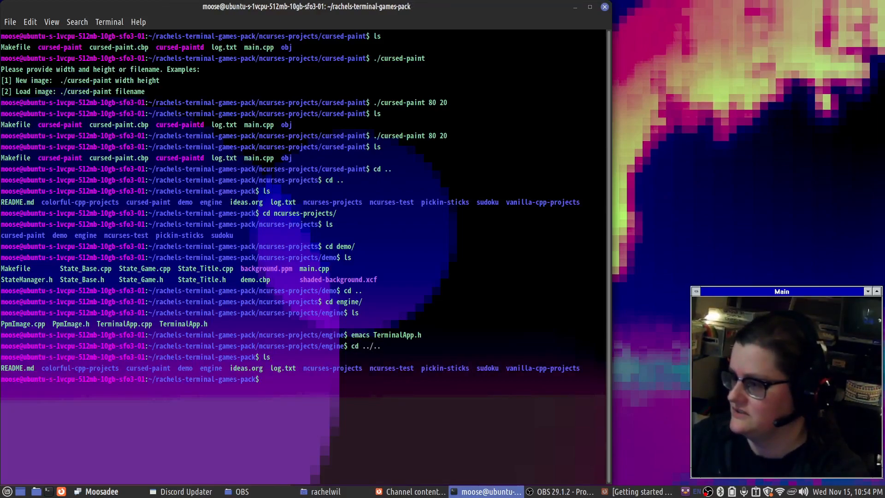
text(cd colorful-cpp-projects/)
text(cd ../vanilla-cpp-projects/)
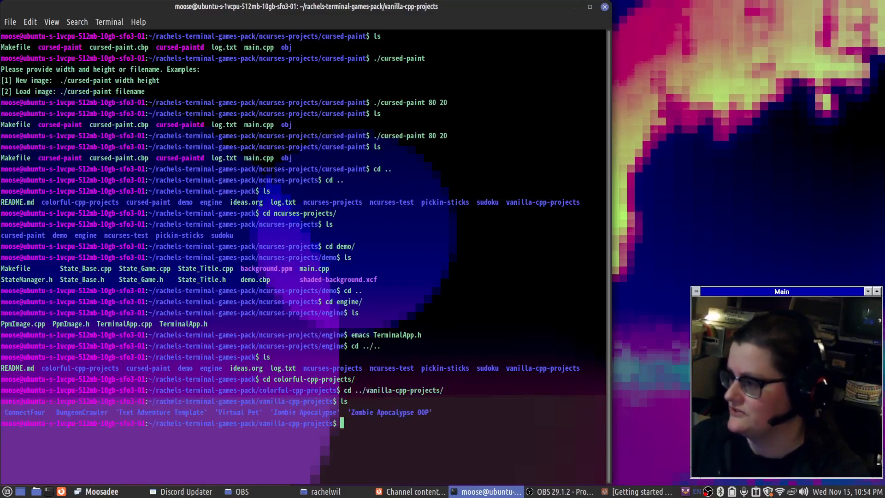
text(cd Zombie\ Apocalypse\ OOP)
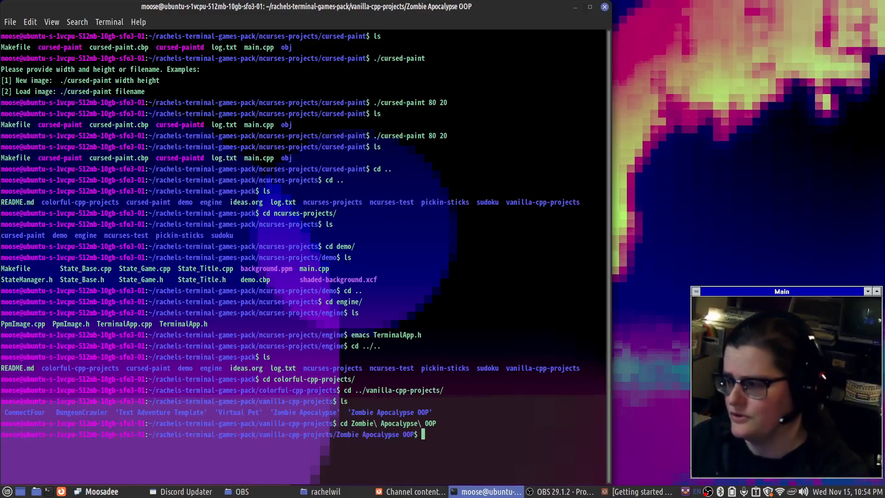
text(ls)
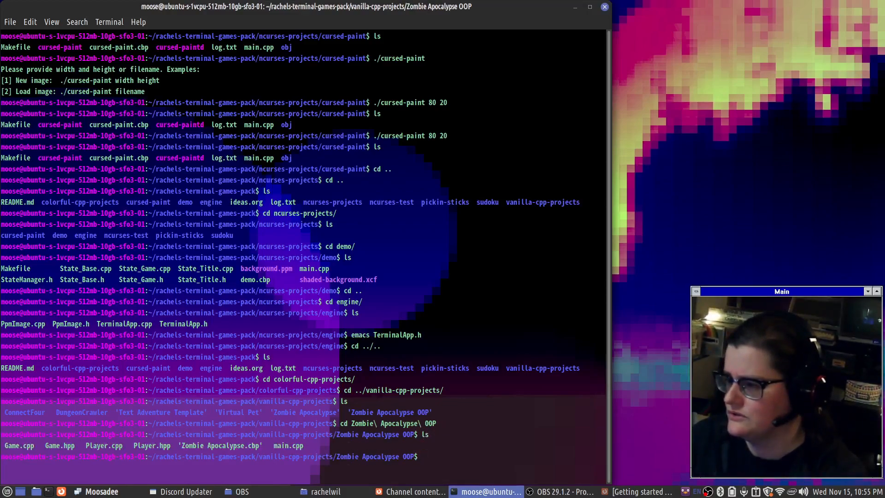
- Compose the g++ *.hpp *.cpp compile command for the project
text(g++ *.)
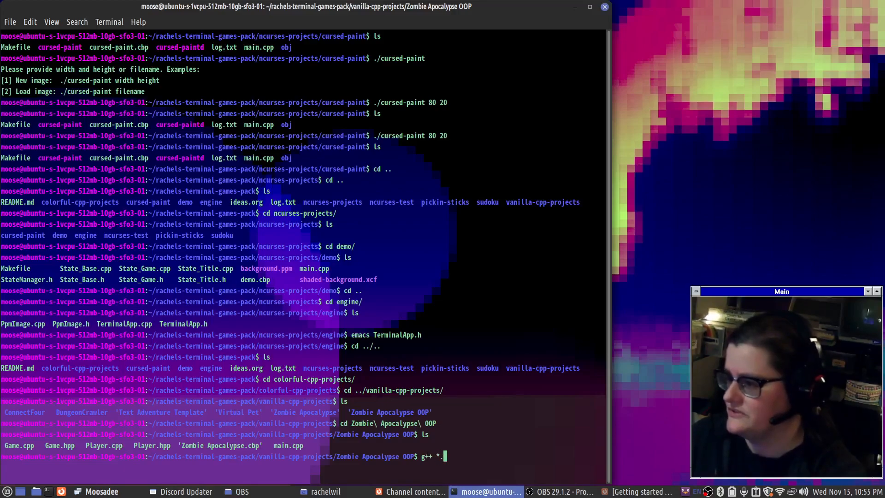
text(.hpp *.cpp)
text(./a.out)
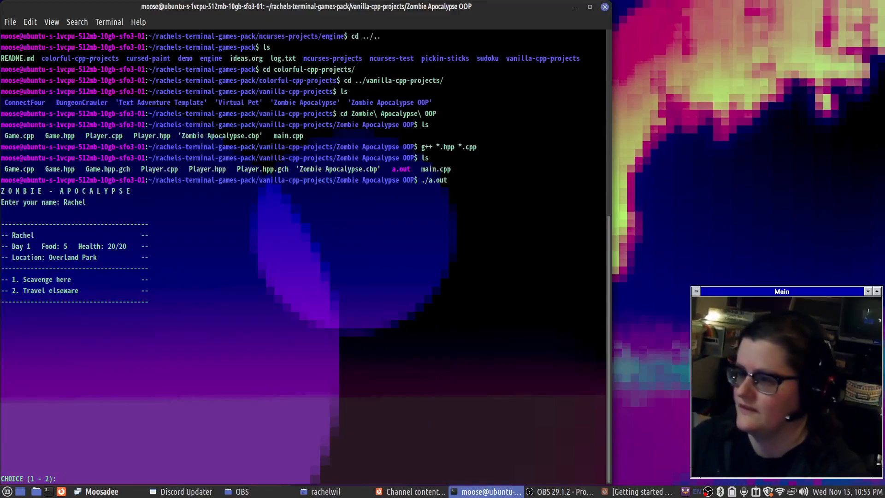
- Compile the sources, run a.out as Rachel and pick menu choice 1
text(1)
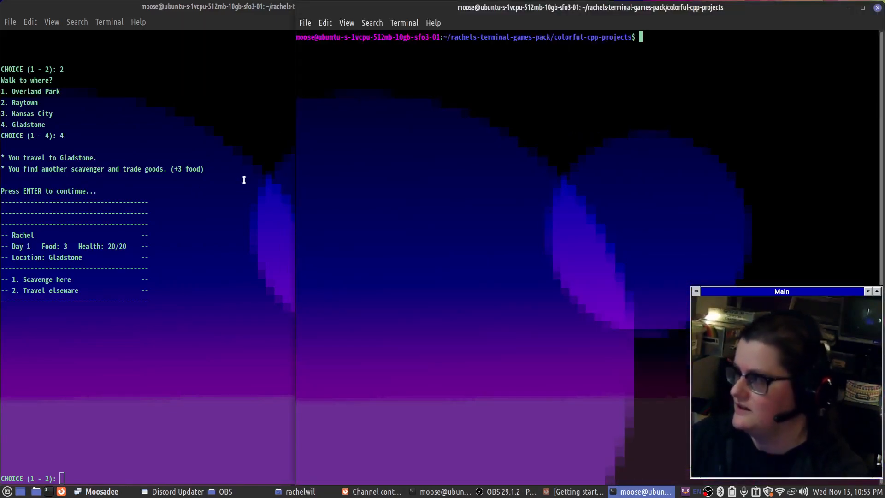
- Enter the ZombieApocV3 folder in a second shell, list its files and launch the ./bin/ game
text(ls)
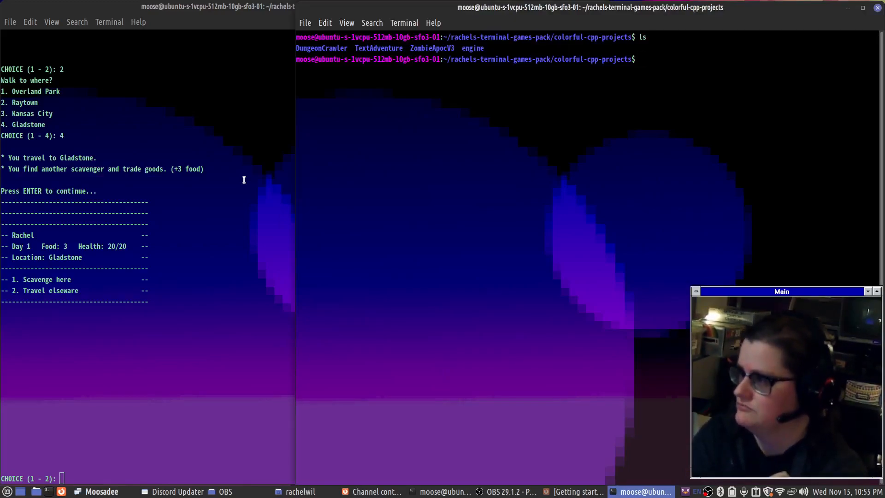
text(cd)
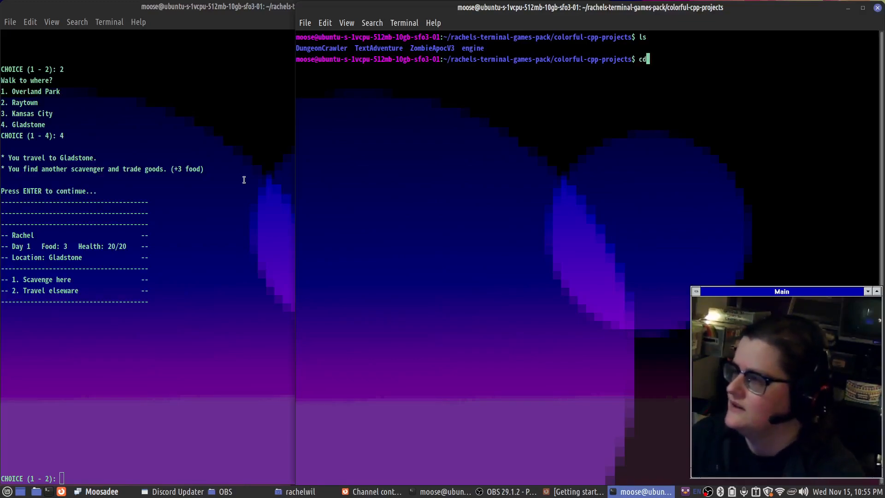
text(ZombieApocV3/)
text(ls)
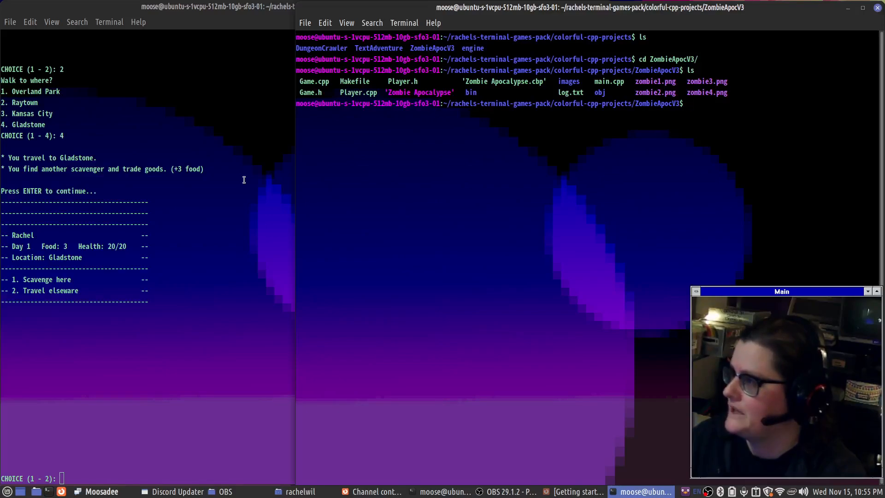
text(./bin/)
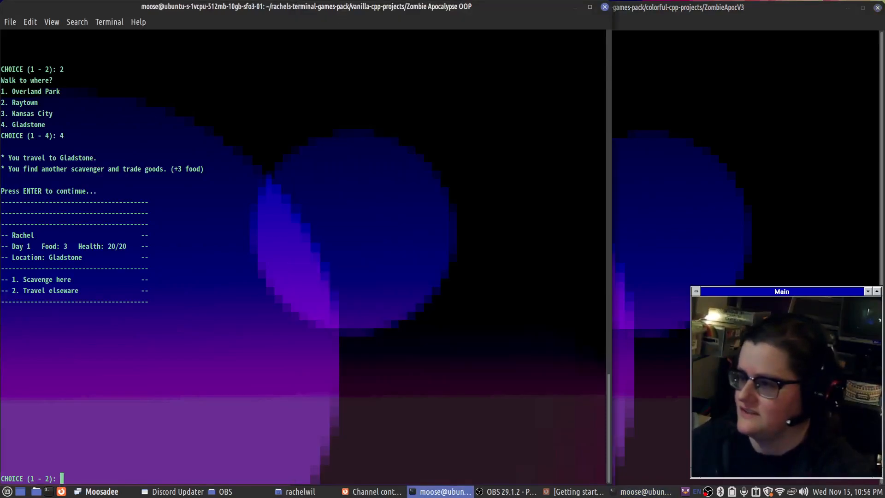
key(ctrl+c)
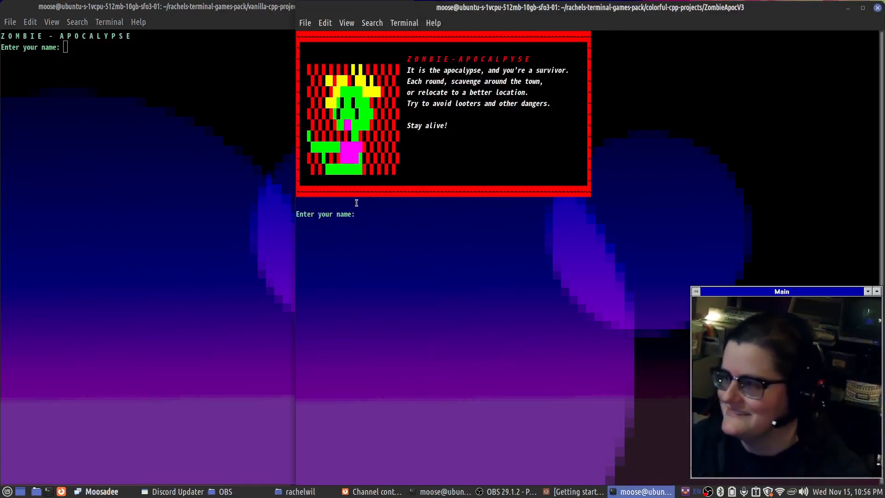
- Play ZombieApocV3 as Rachel through several days, choosing 2 to reach Olathe, then quit with Ctrl+C
key(Return)
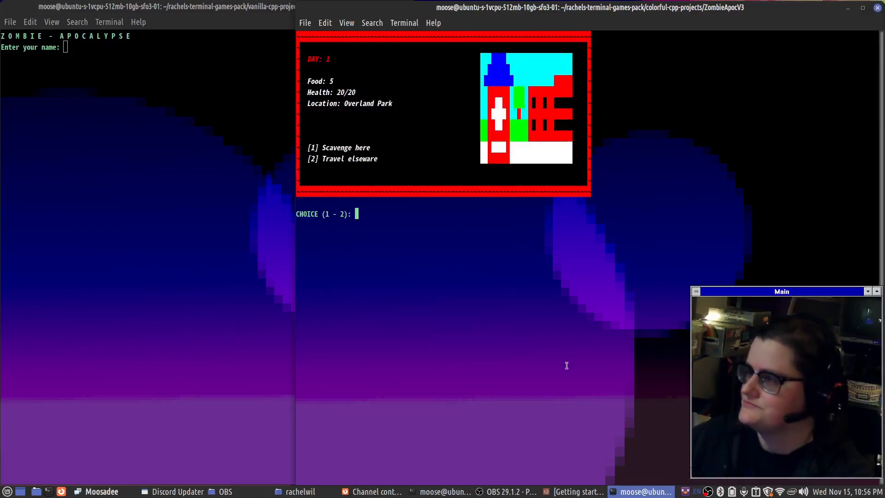
text(Rachel)
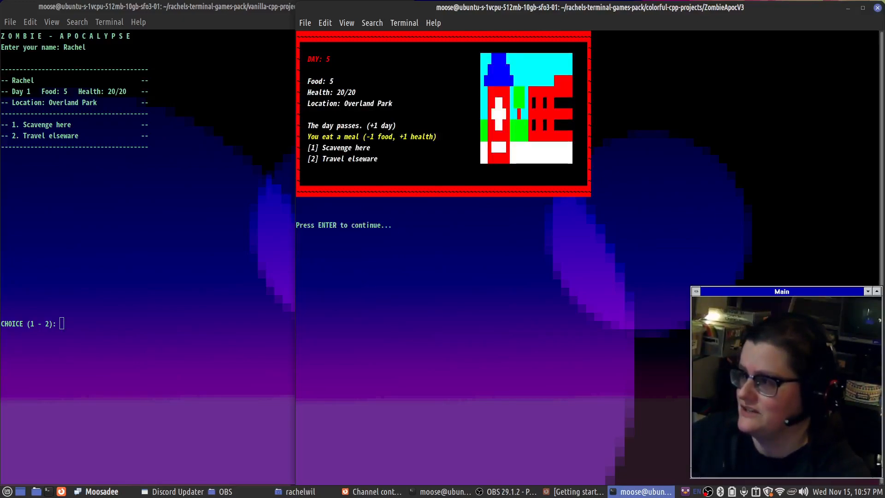
key(enter)
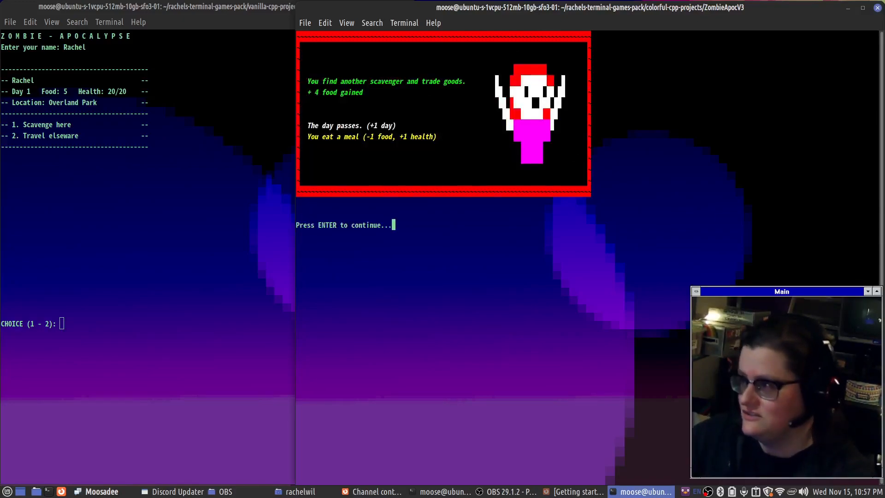
key(enter)
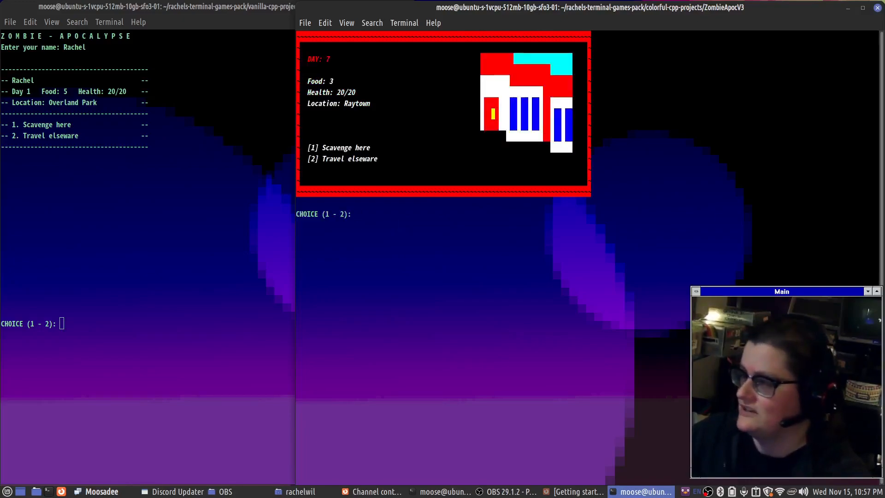
text(2)
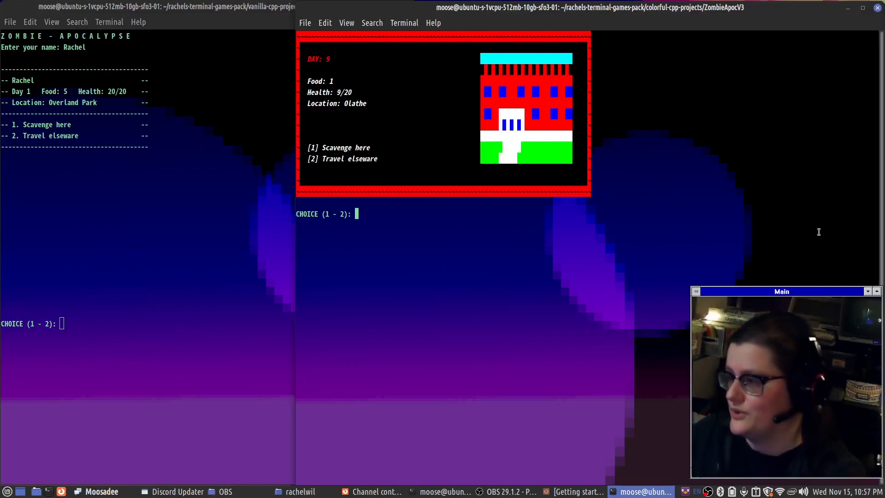
mouse_move(386, 286)
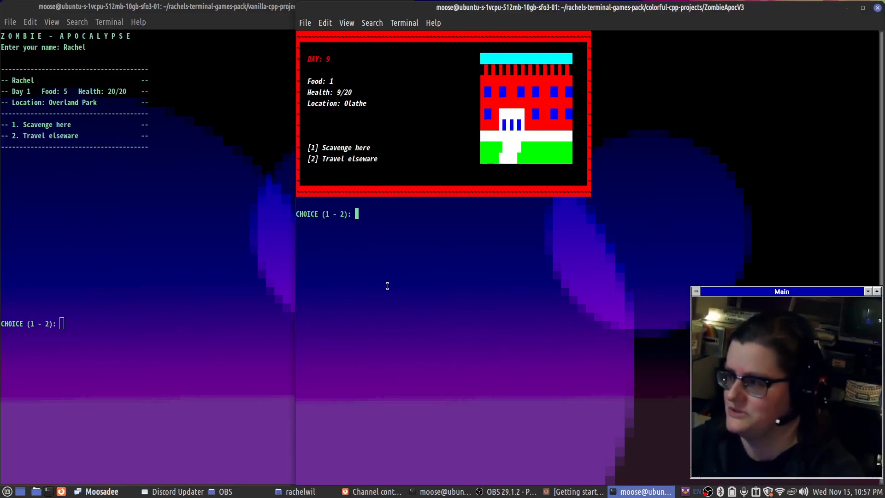
key(ctrl+c)
text(cd ..)
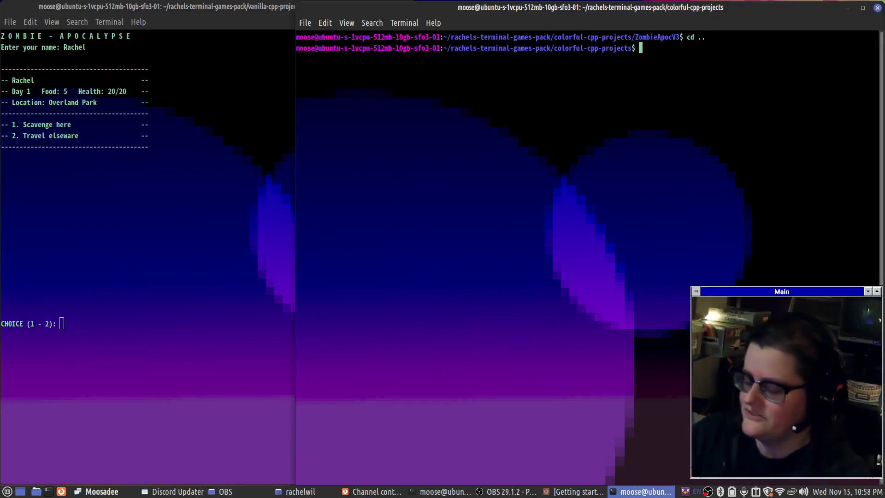
- List the colorful projects and move into the DungeonCrawler folder
text(ls)
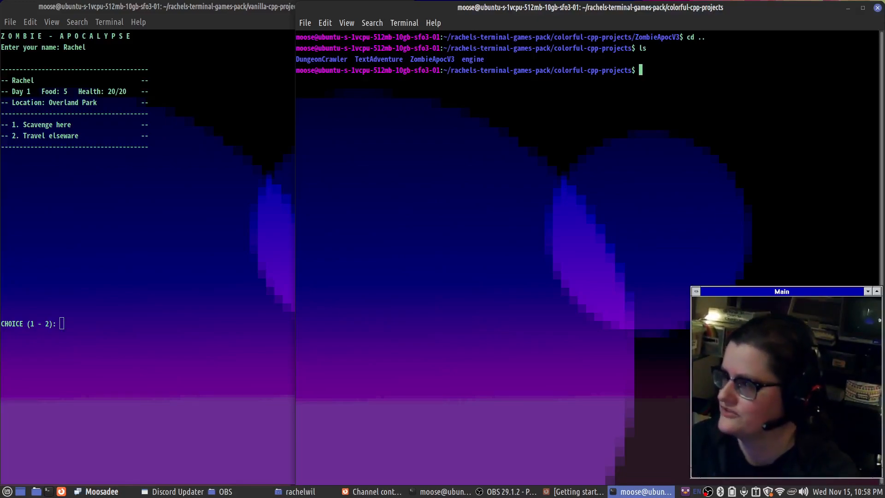
text(cd DungeonCrawler/)
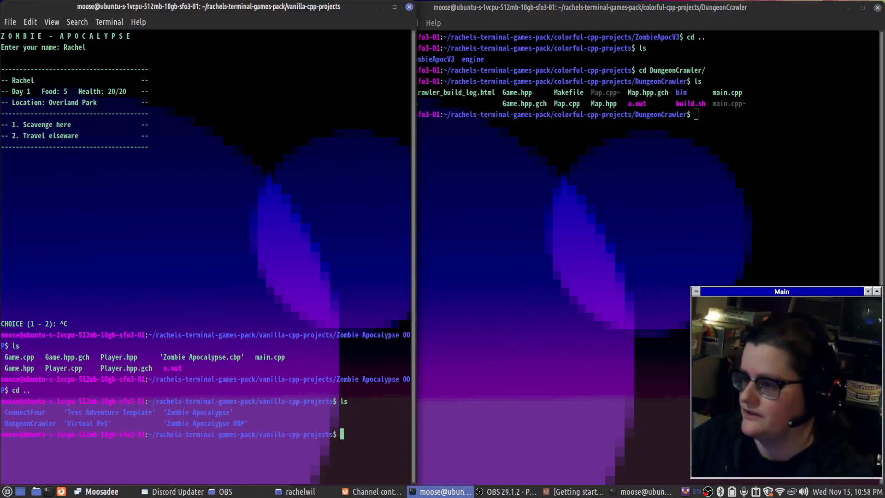
- Quit the plain Dungeon Crawler with Ctrl+C and launch the colourful DungeonCrawler binary in the right session
text(cd)
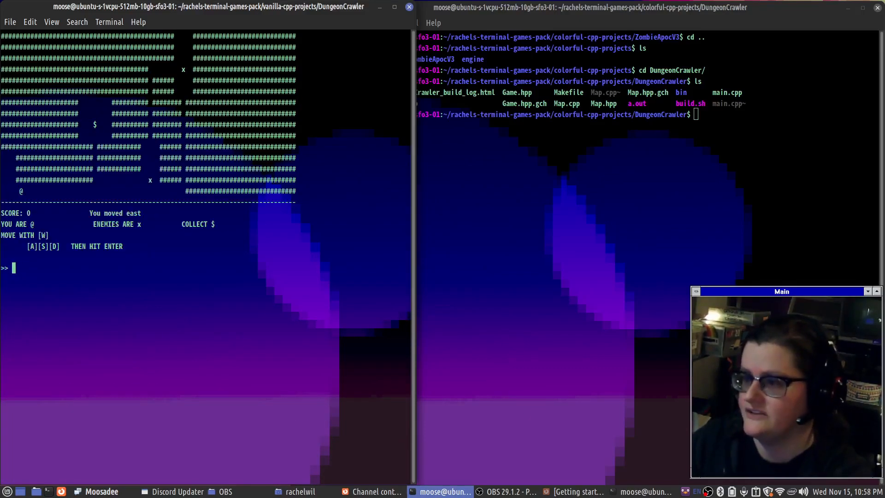
text(d)
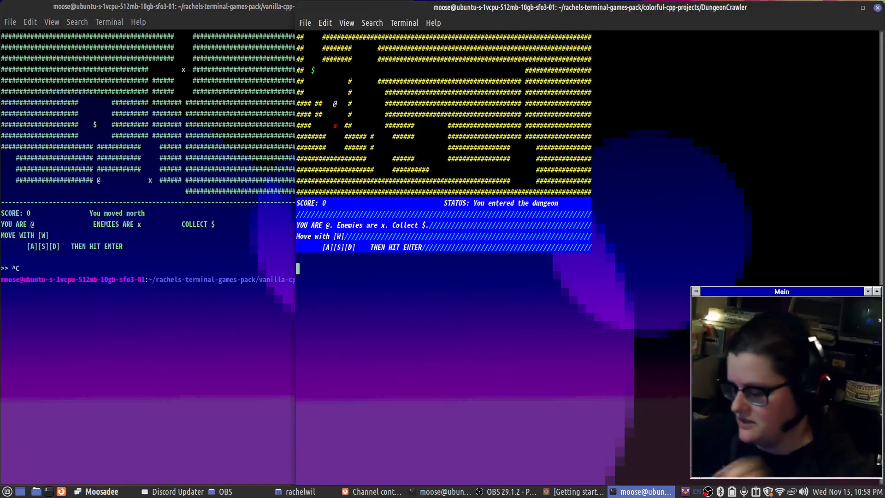
- Move with s and a until the score reaches -3, quit, and list colorful-cpp-projects' four folders
text(s)
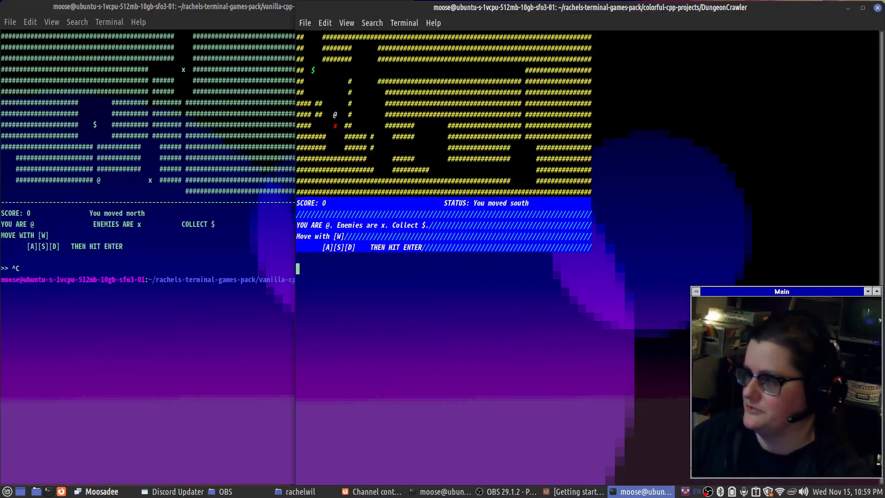
text(a)
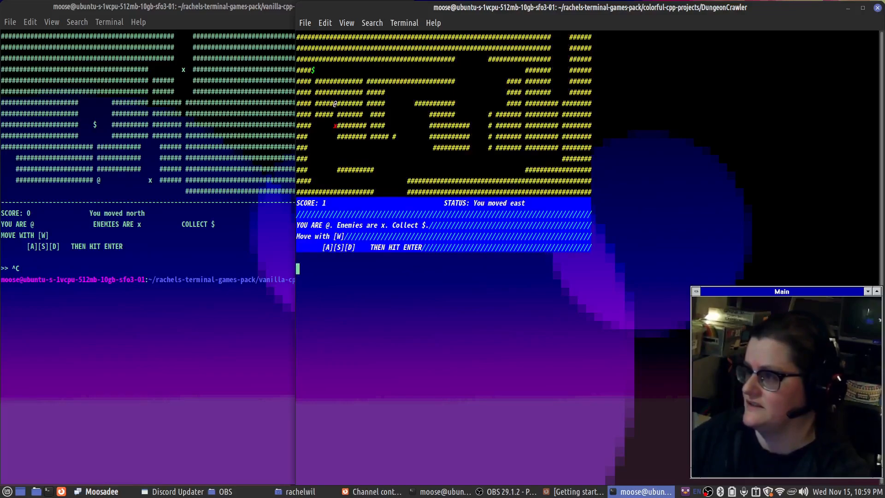
text(s)
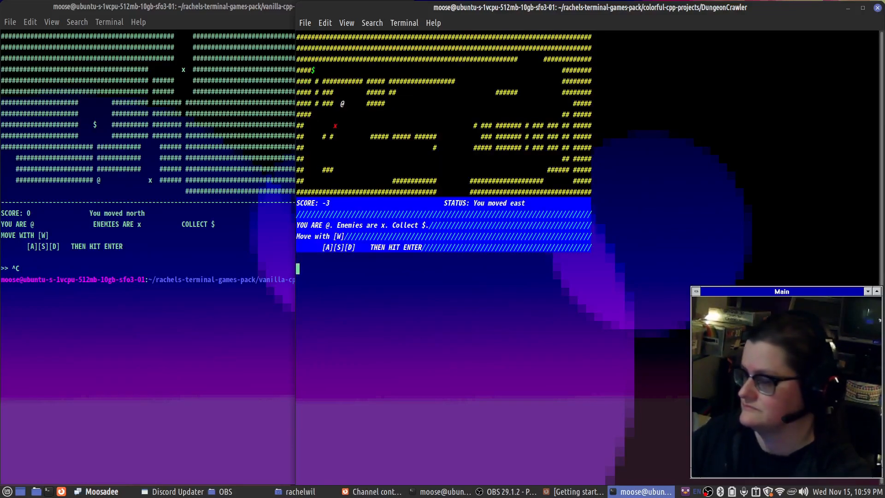
text(ls)
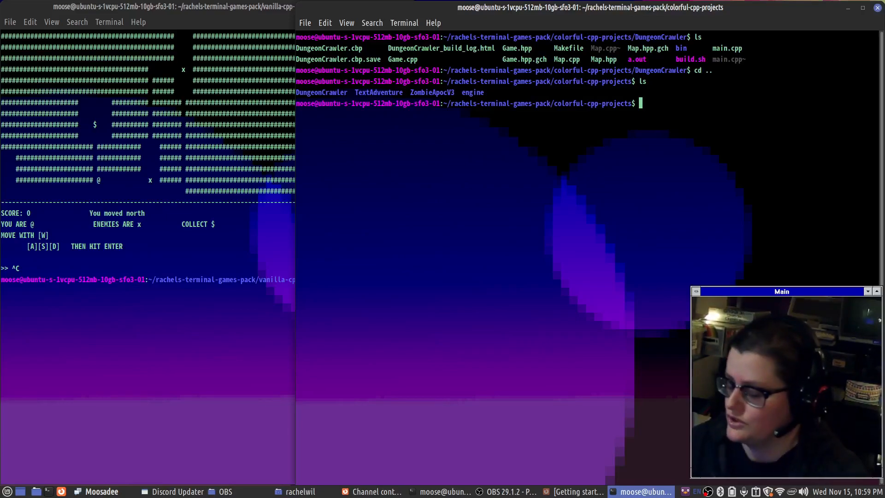
- Navigate up two levels and into the terminal-games folder, listing its contents
text(cd ..)
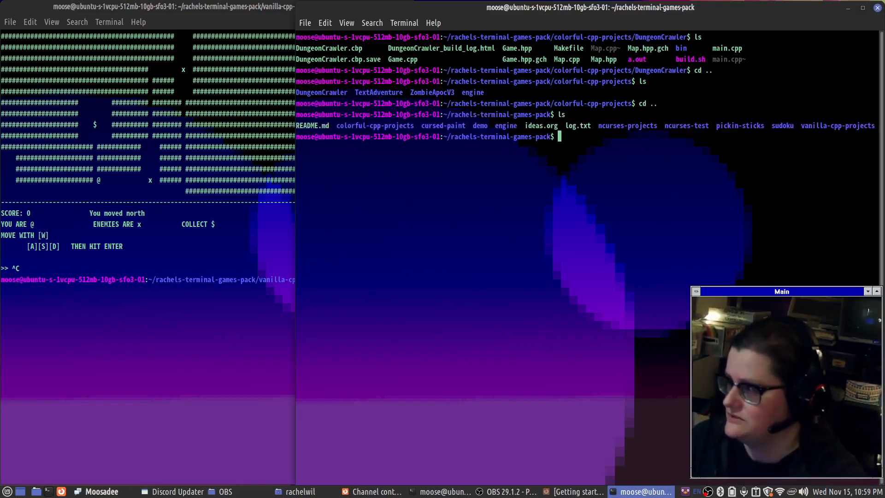
text(cd ..)
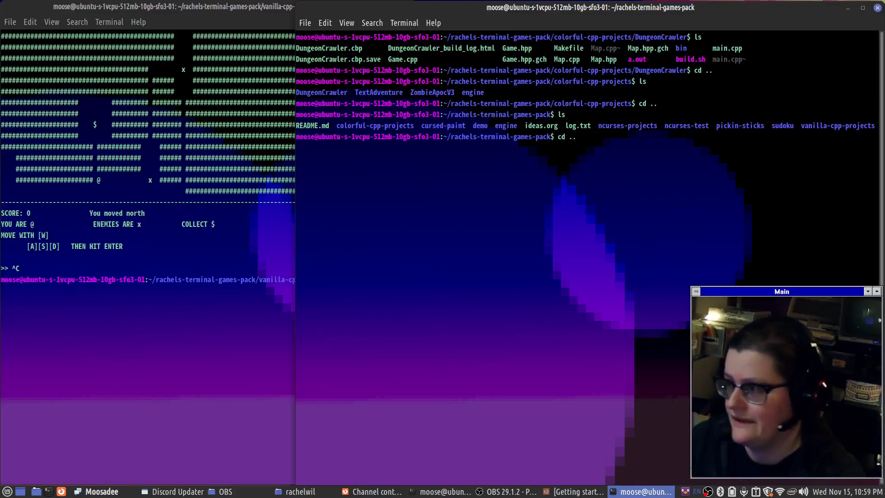
text(ls)
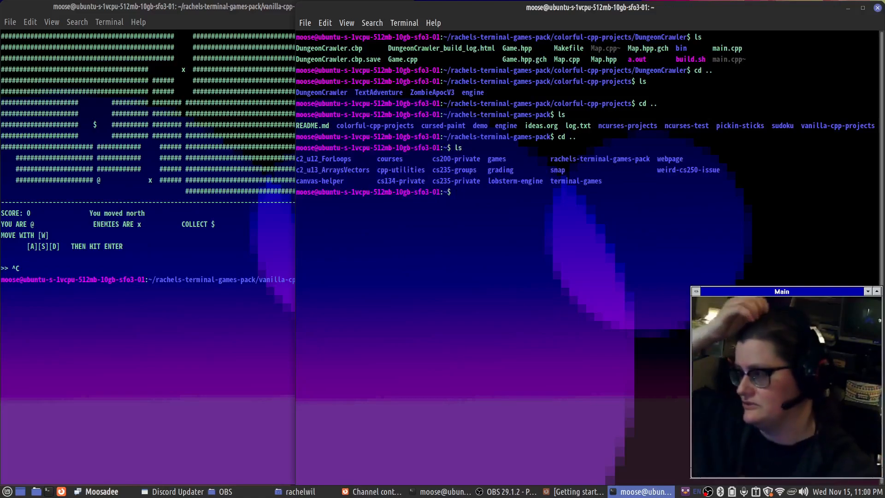
text(cd terminal-games/)
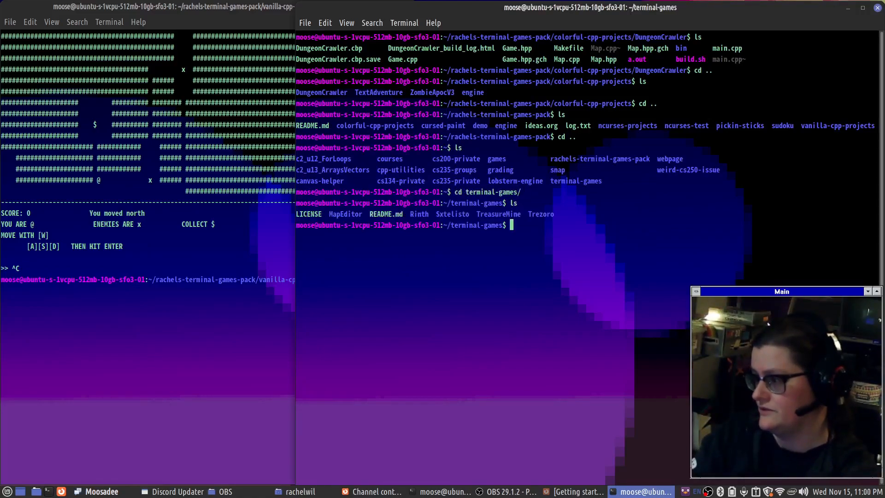
- Enter MapEditor, list its source files and screenshots, and begin a g++ build command
text(cd MapEditor/)
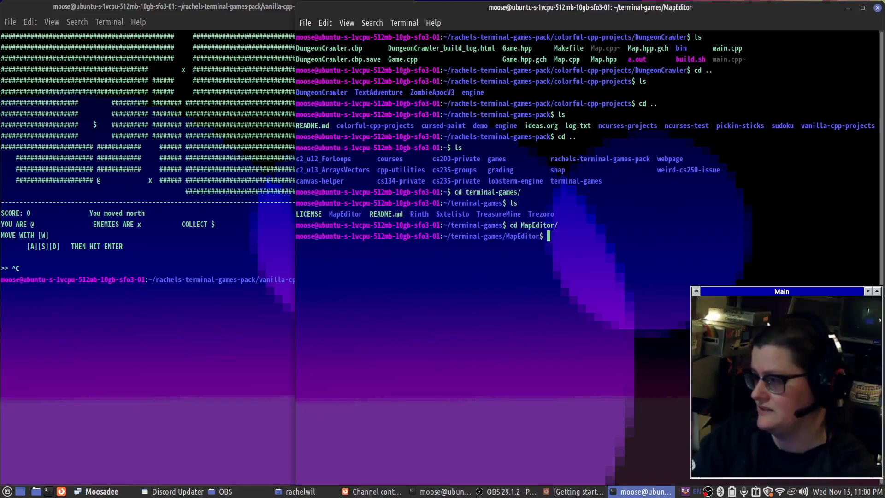
text(ls)
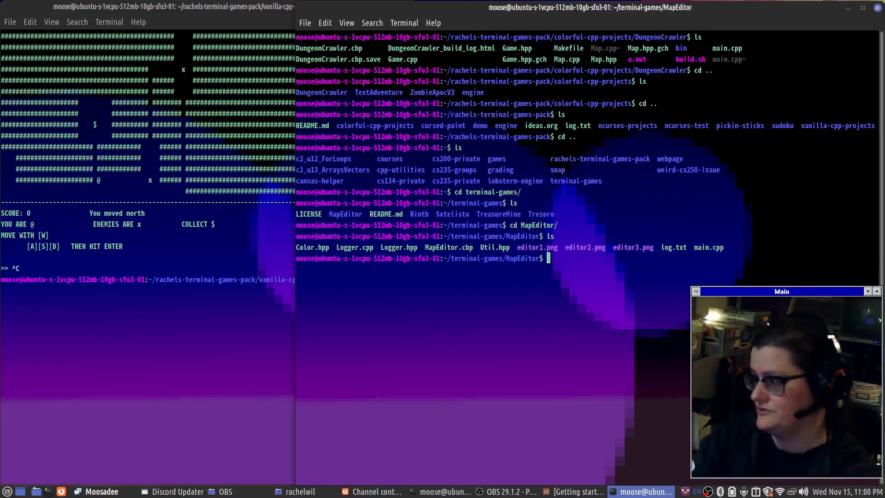
text(g++ *)
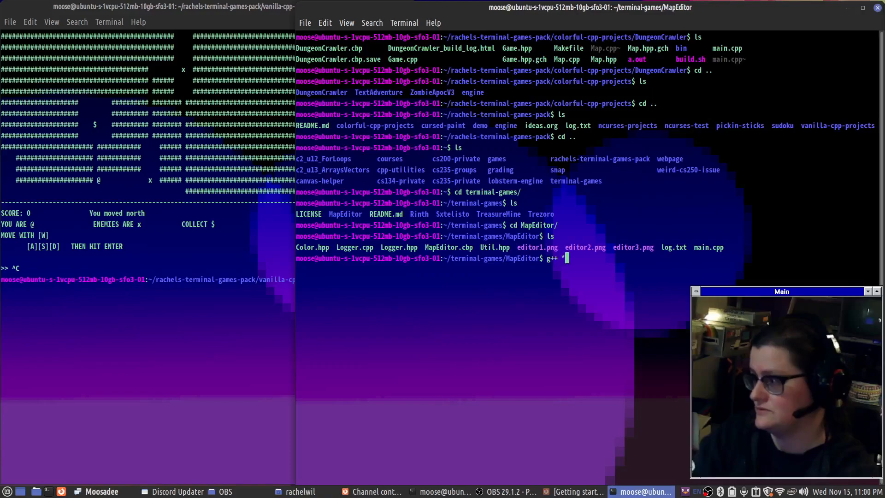
- Compile MapEditor with g++ *.hpp *.cpp, which fails with std::string errors in Color.hpp, then leave the folder
text(*.hpp *.cpp)
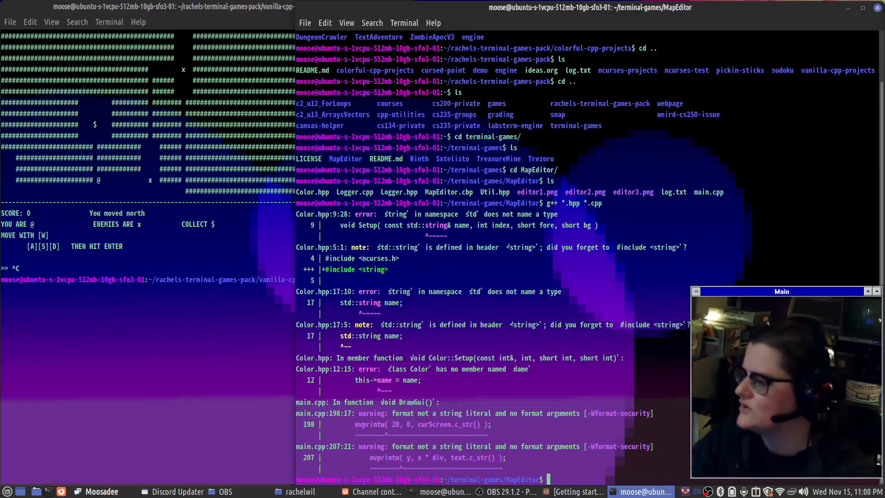
text(cd ..)
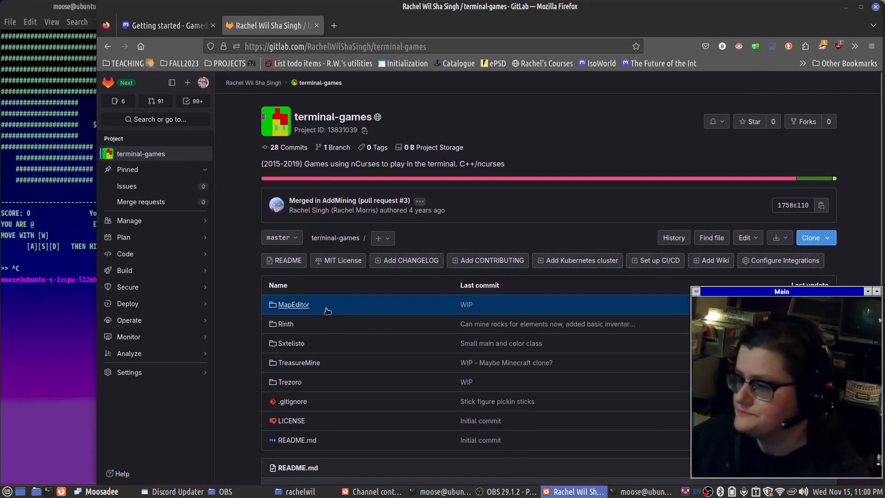
- View MapEditor's files and its editor3.png map screenshot, then return to the terminal-games root
click(293, 304)
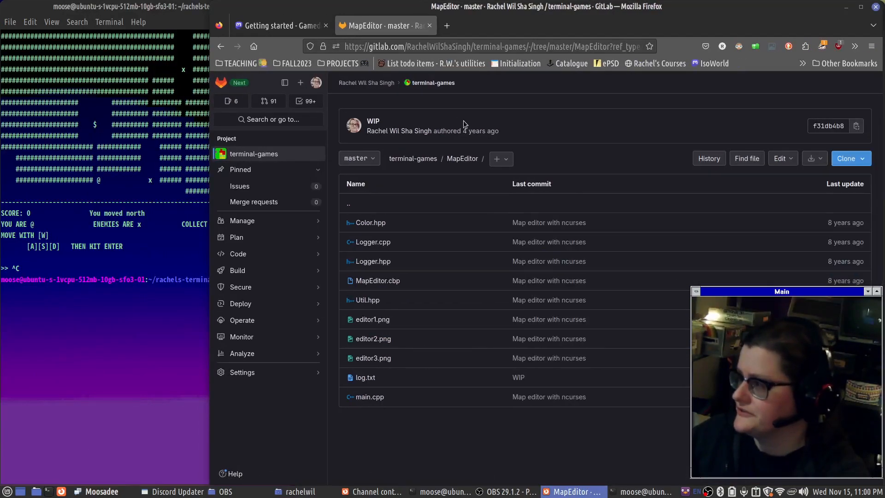
click(372, 319)
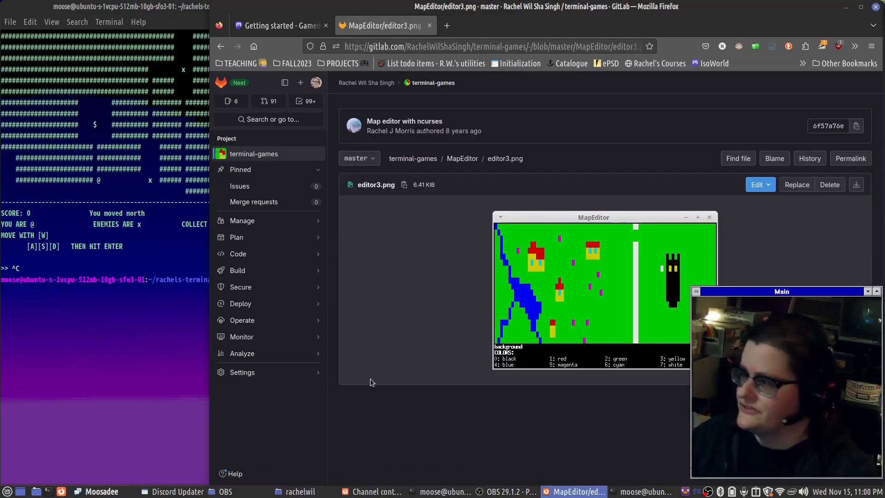
click(462, 158)
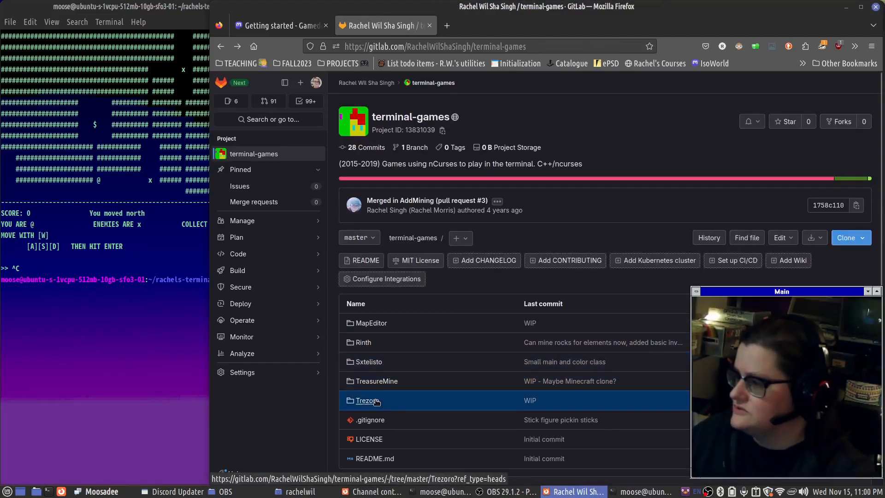
- Browse the Trezoro folder, go back to the root listing, and scroll the Moosadee itch.io page
click(362, 401)
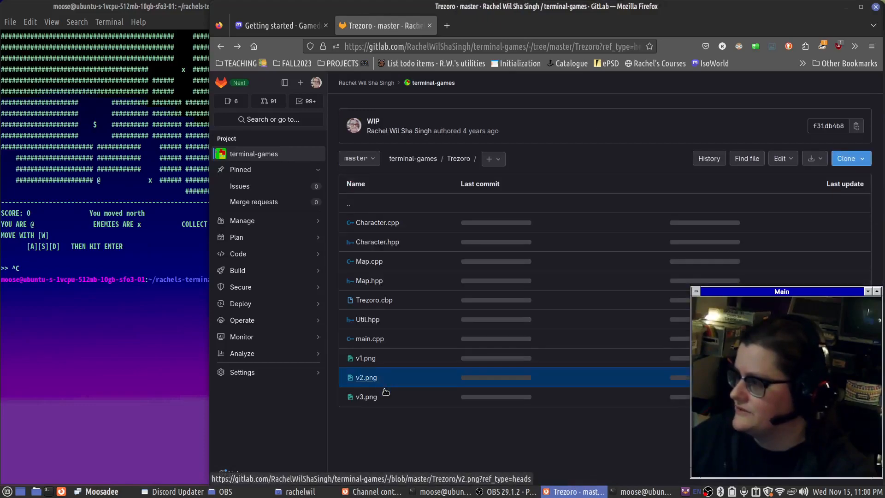
click(366, 377)
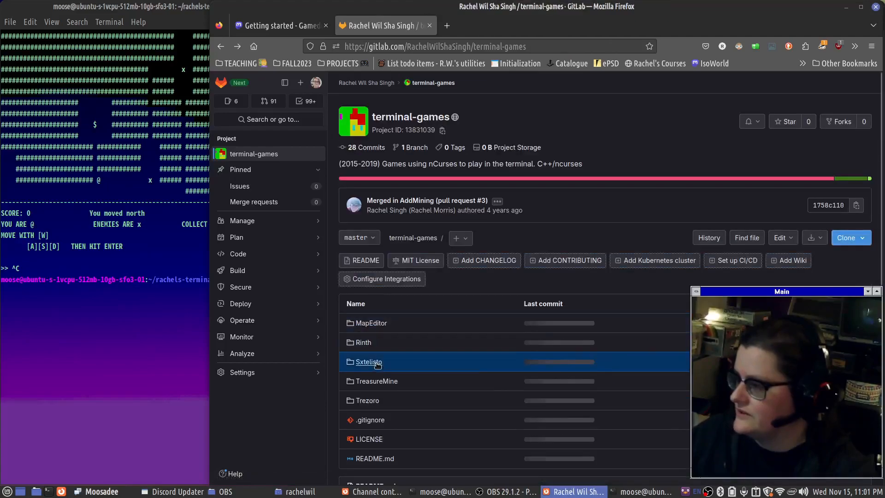
scroll(down, 3)
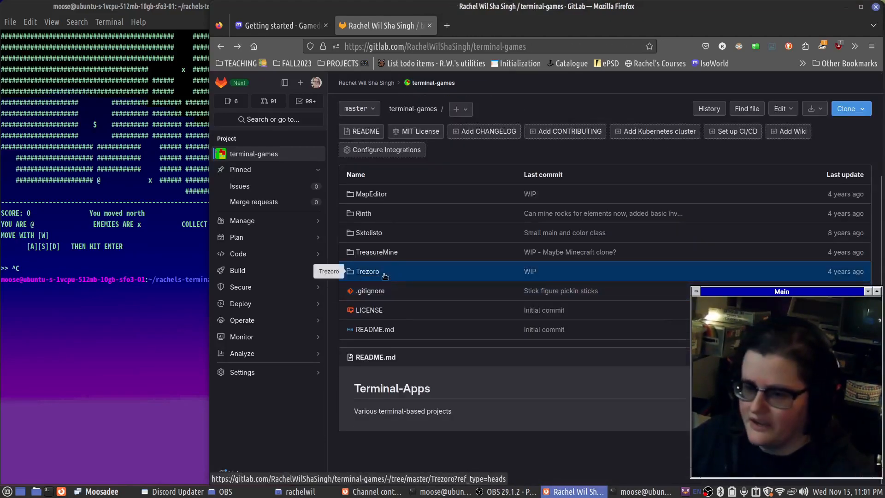
mouse_move(367, 10)
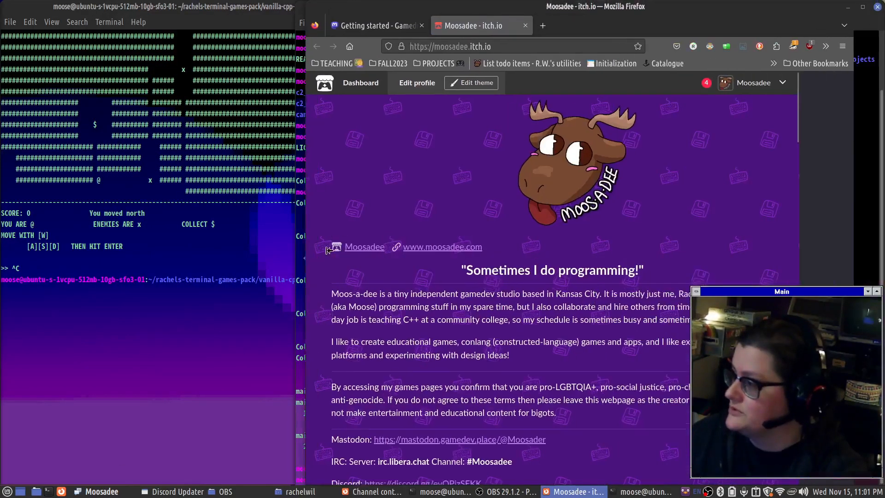
- Scroll to Moosadee's game list and open the Christmas Horse game page
scroll(down, 3)
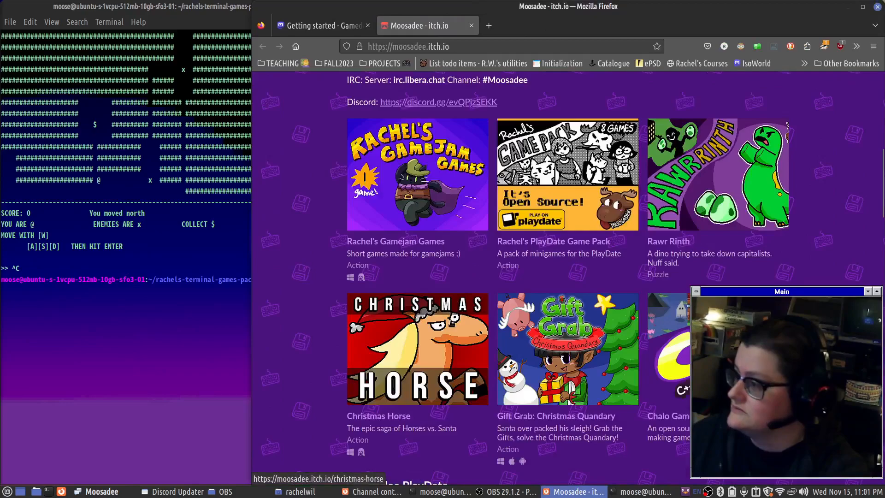
click(417, 348)
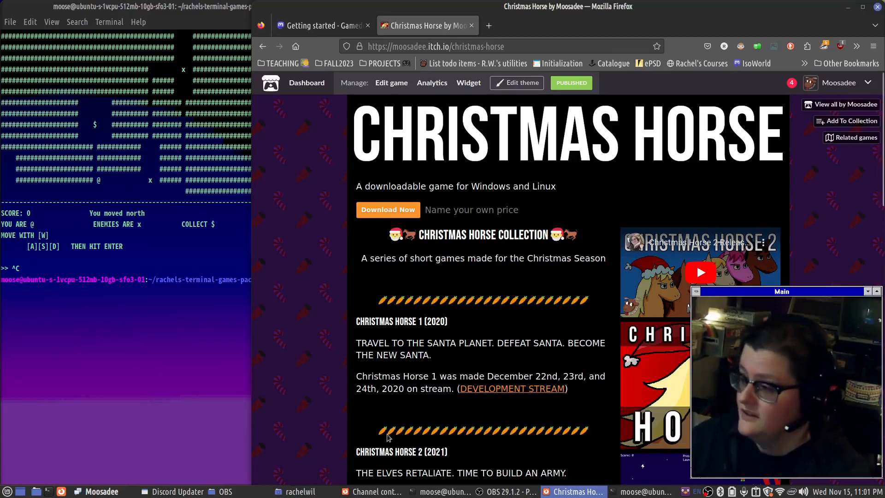
- Scroll the Christmas Horse page through its download section, repository link and development log
scroll(down, 3)
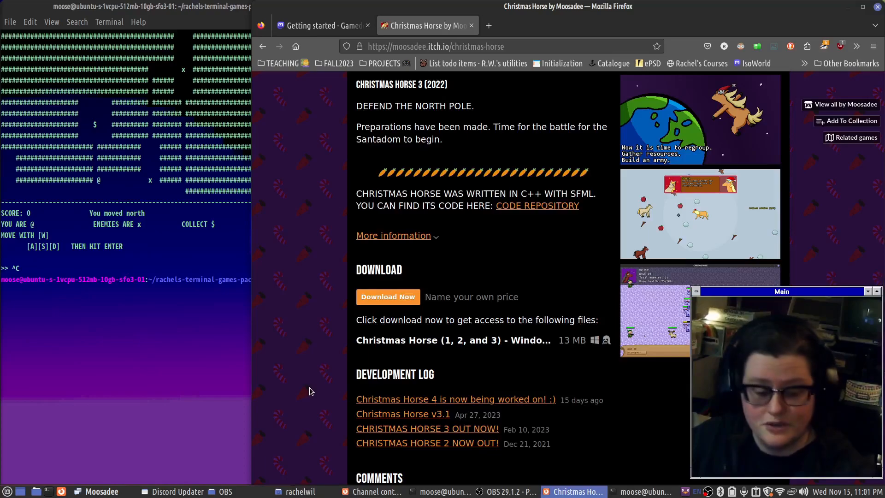
mouse_move(275, 449)
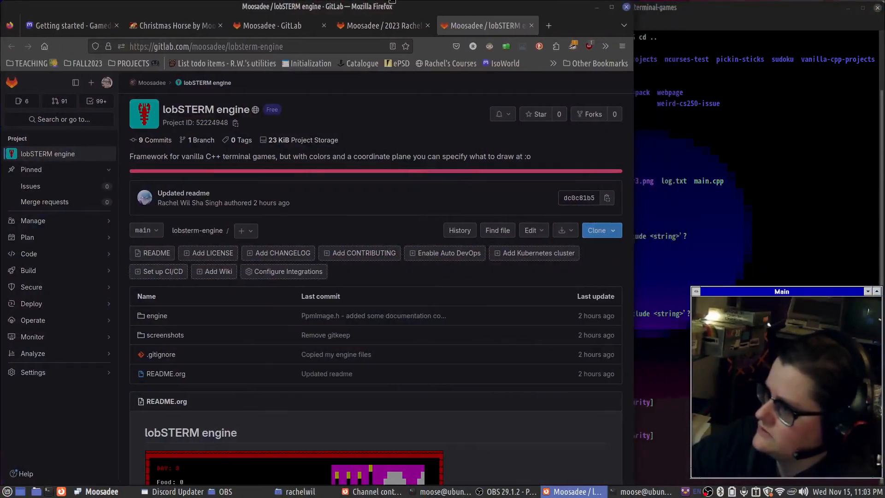
- Switch to the 2023 Rachels Terminal Games Pack repository and expand its Code menu
click(383, 25)
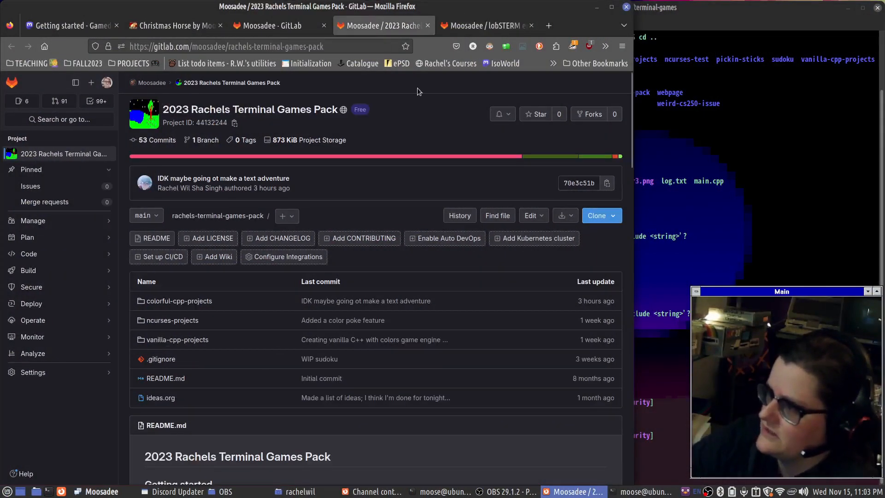
click(29, 254)
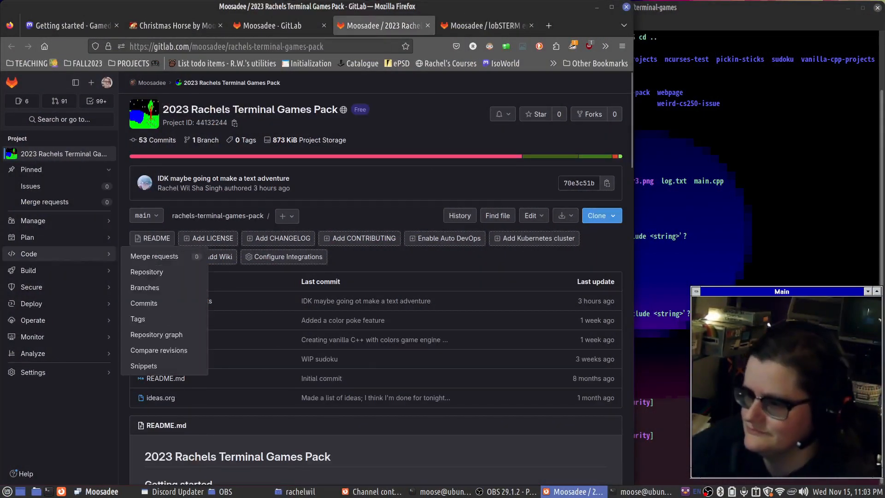